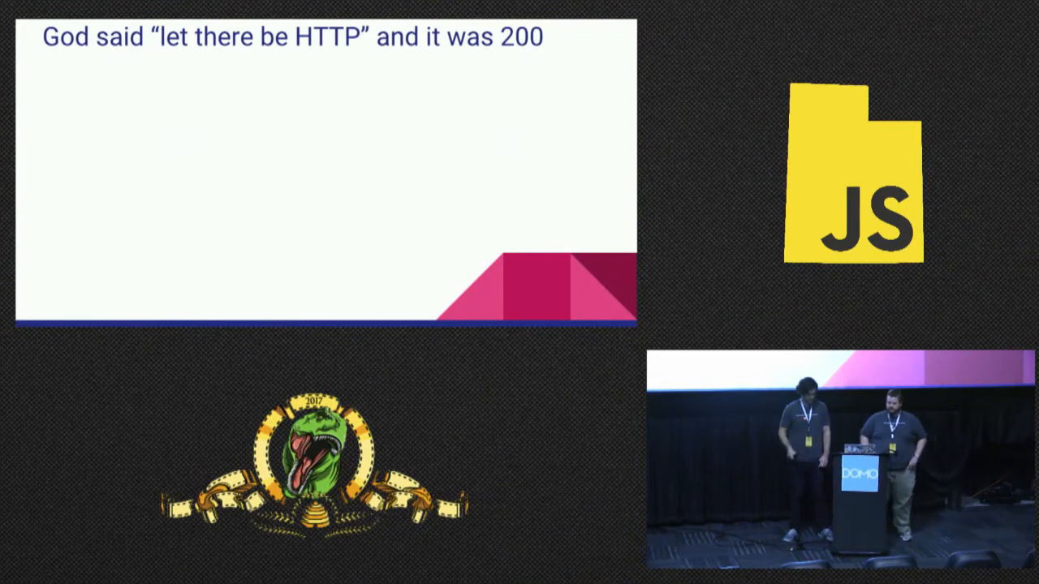
Step: Advance through the HTTP and REST slide points and scroll down the current file
key("Right")
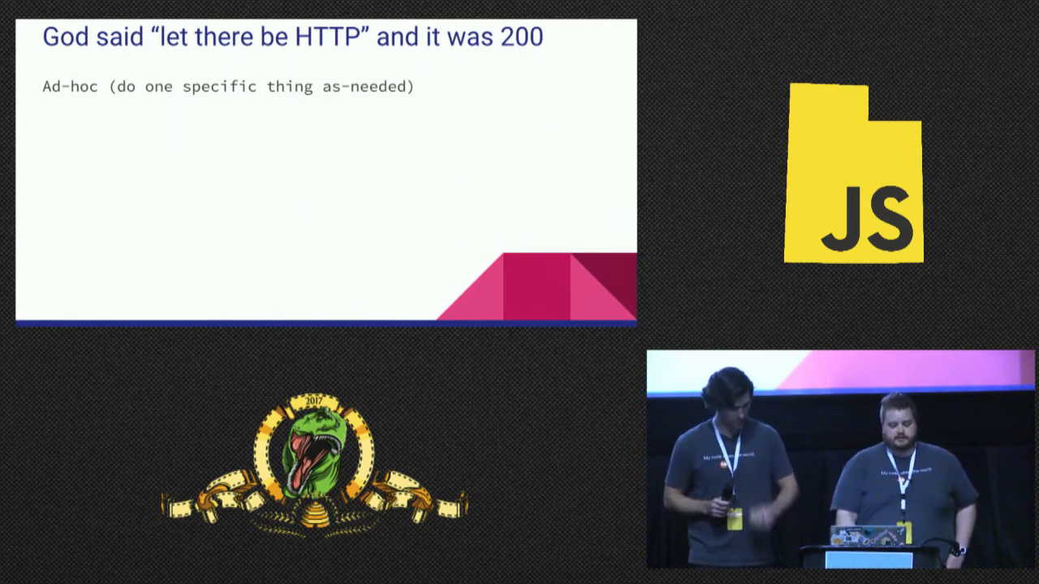
key("Right")
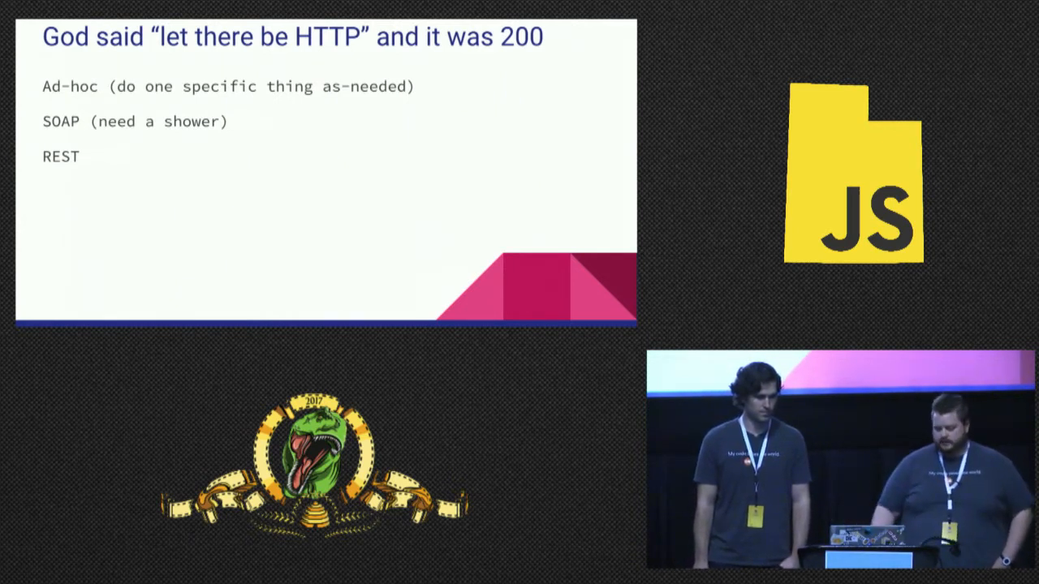
key("right")
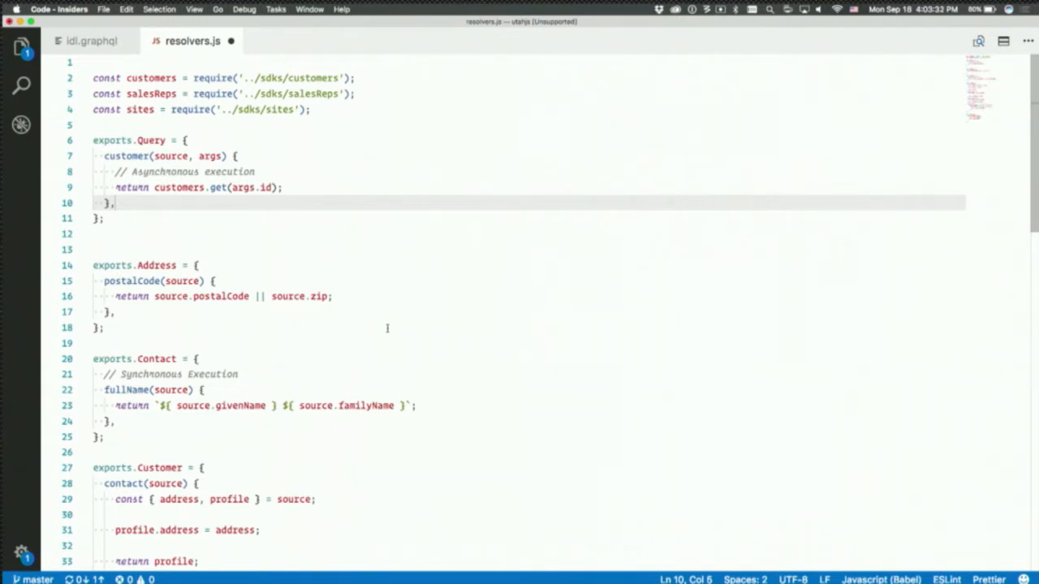
scroll("down", 3)
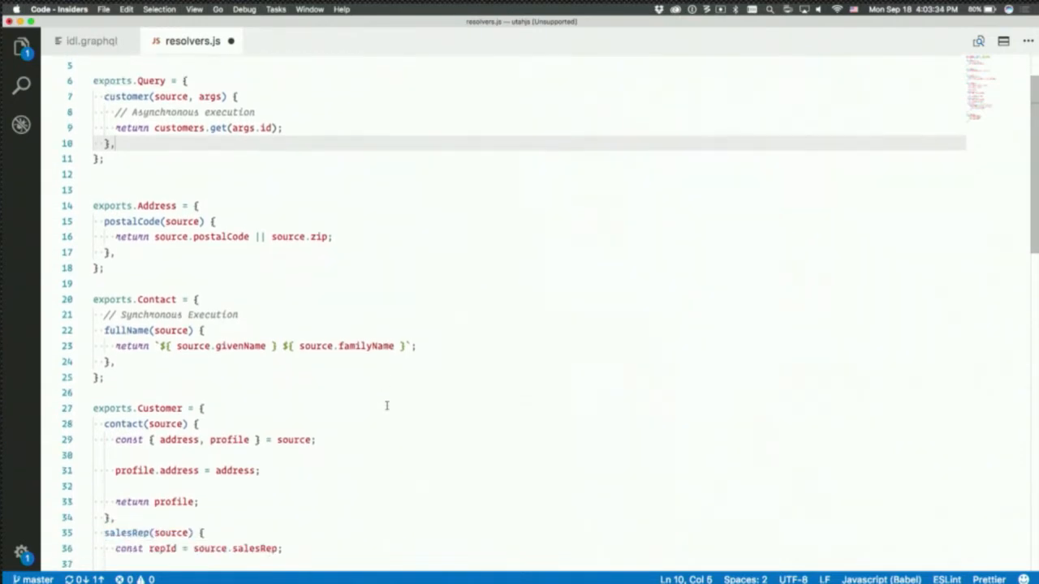
scroll("down", 3)
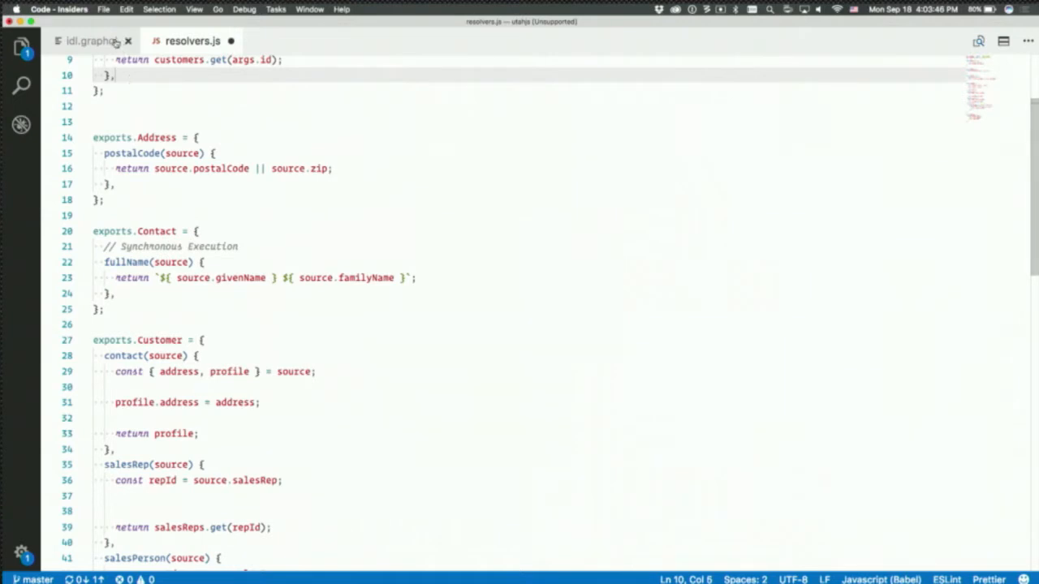
Step: Switch to idl.graphql and read through its schema types and query definition
left_click(84, 42)
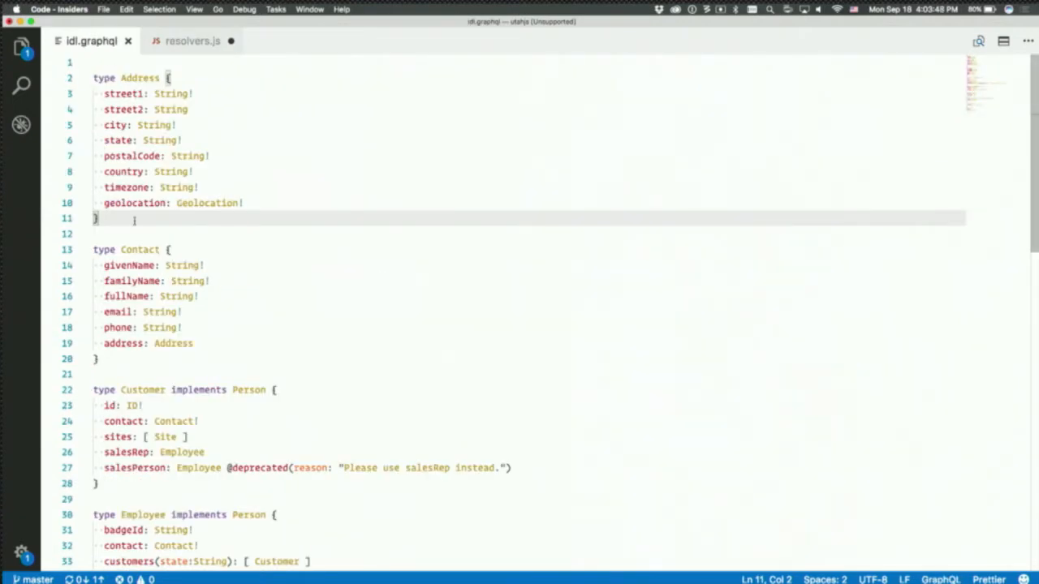
mouse_move(284, 300)
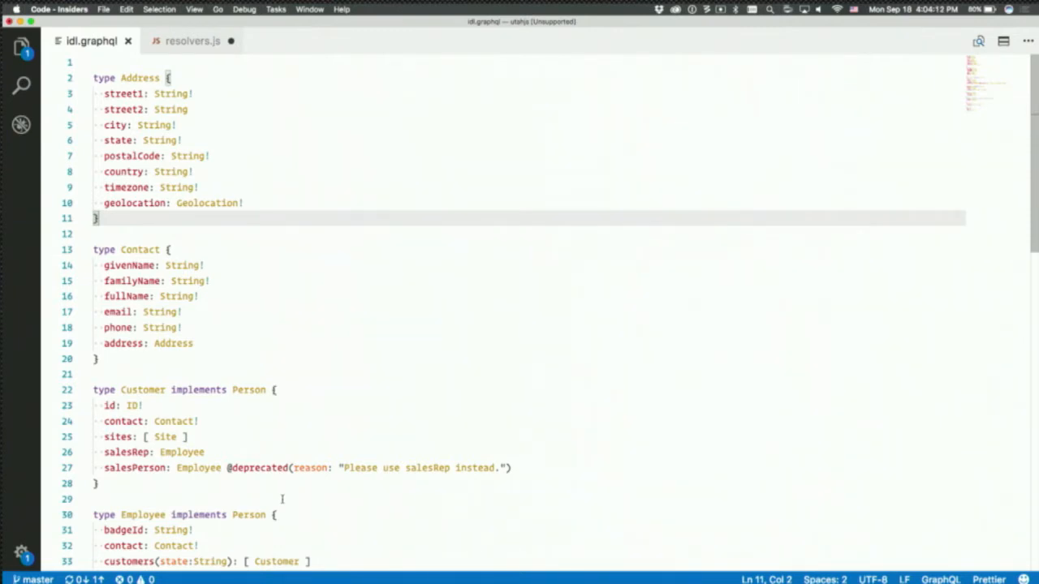
scroll("down", 3)
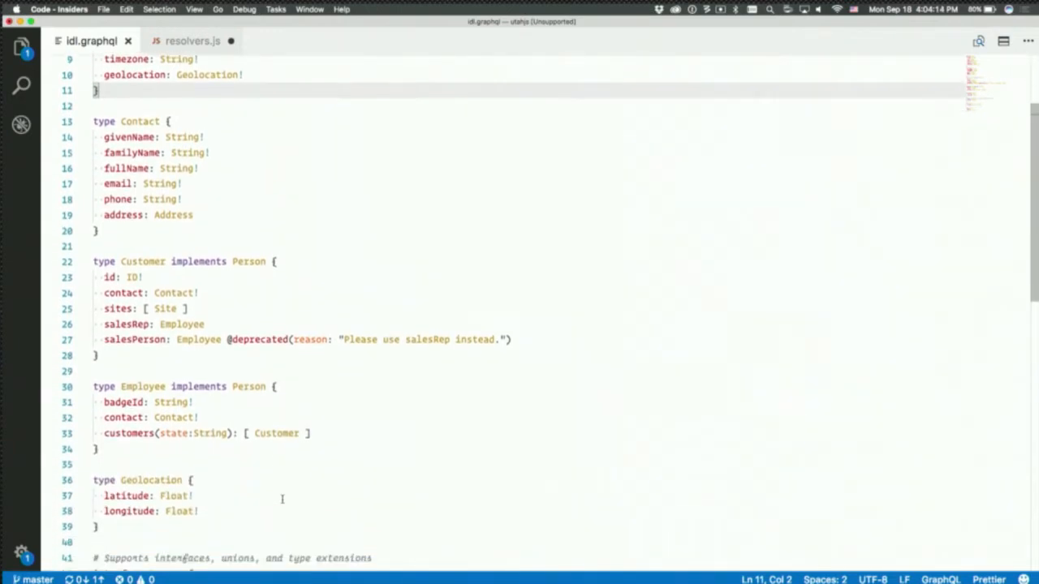
scroll("down", 3)
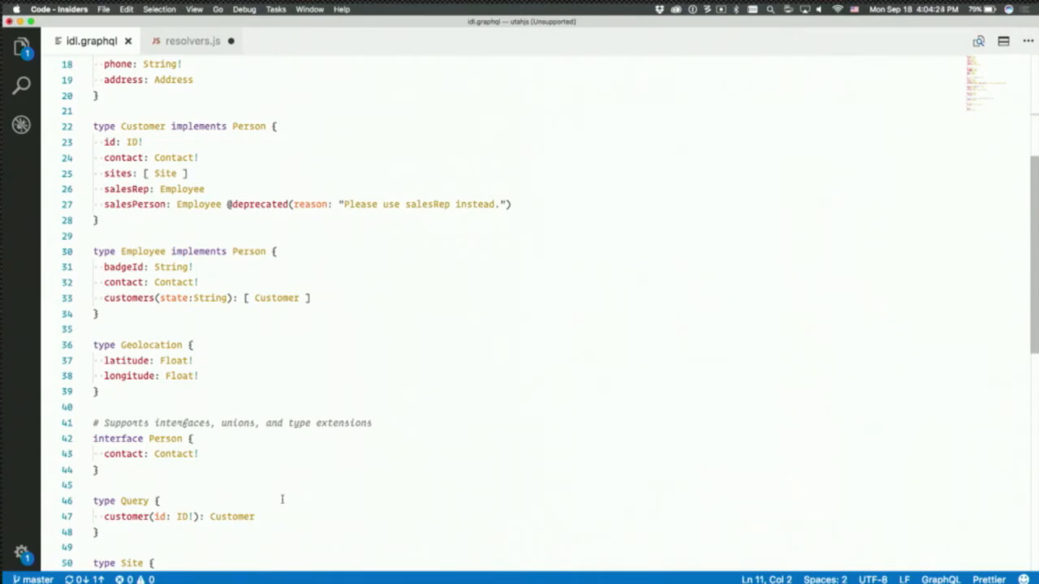
scroll("down", 3)
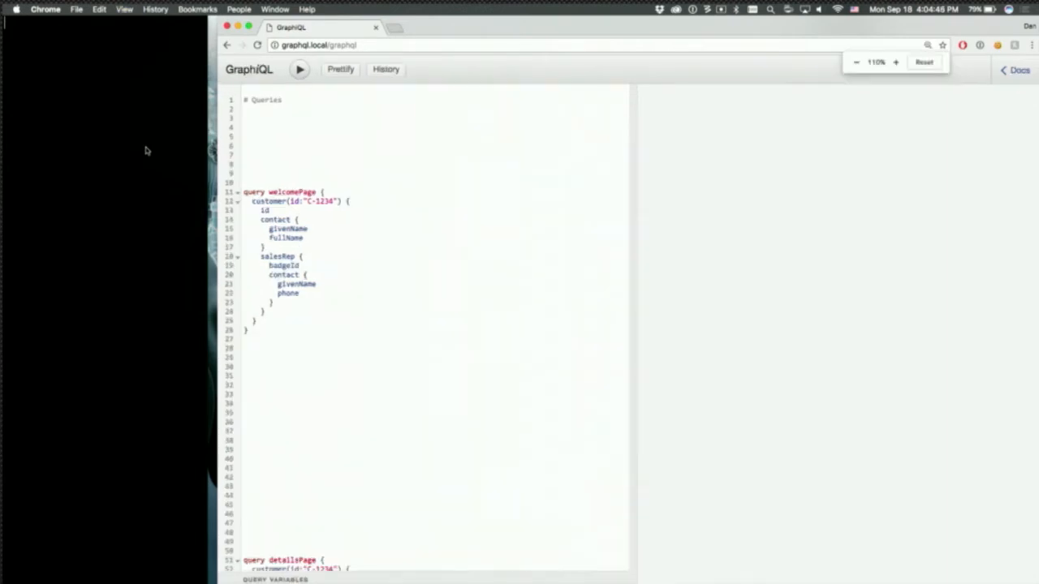
Step: Run the welcomePage query in Chrome's GraphiQL, returning customer C-1234 and its sales rep, then scroll to detailsPage
left_click(925, 61)
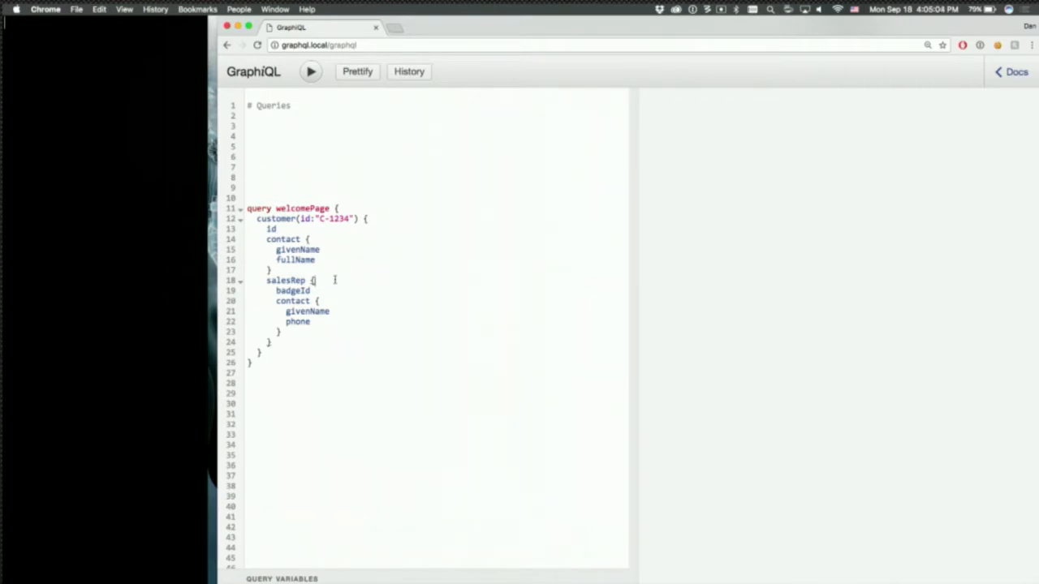
mouse_move(350, 275)
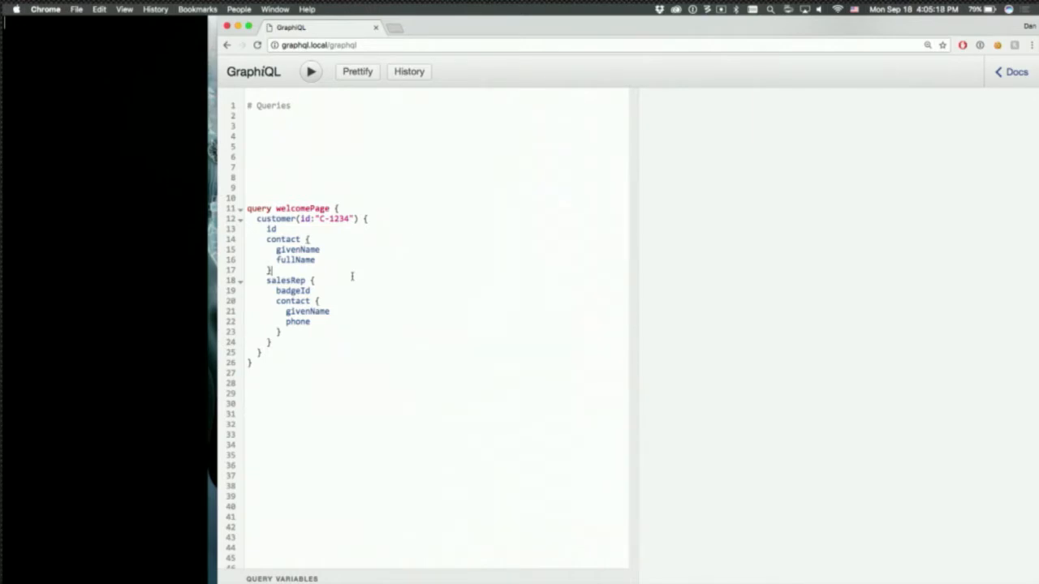
left_click(310, 71)
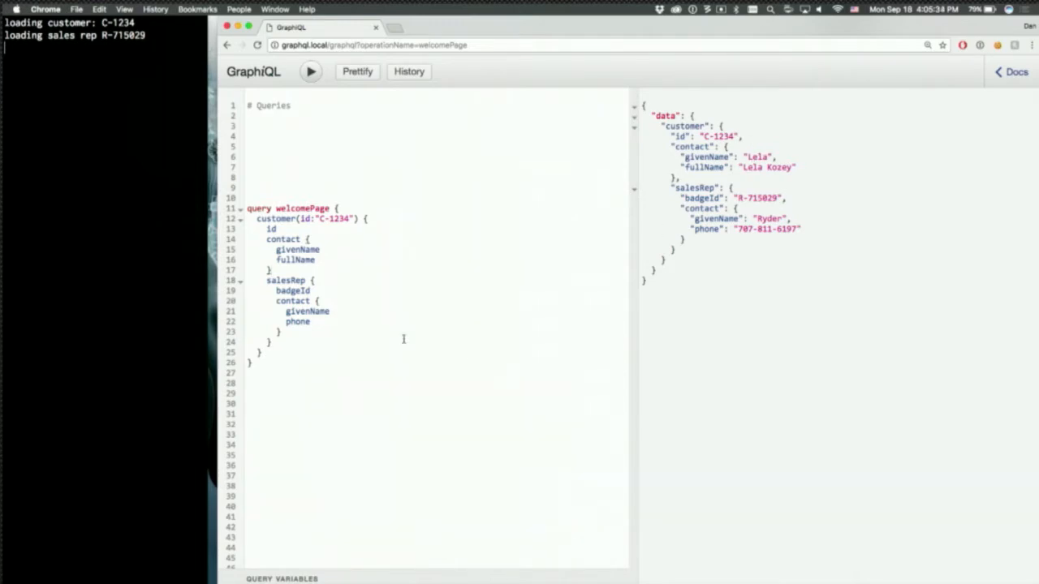
scroll("down", 3)
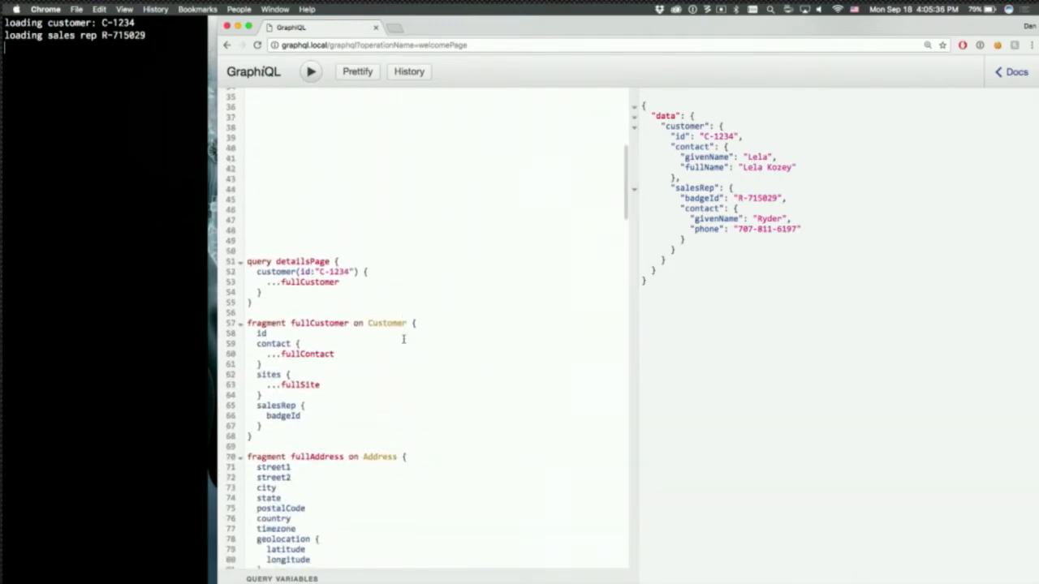
scroll("down", 3)
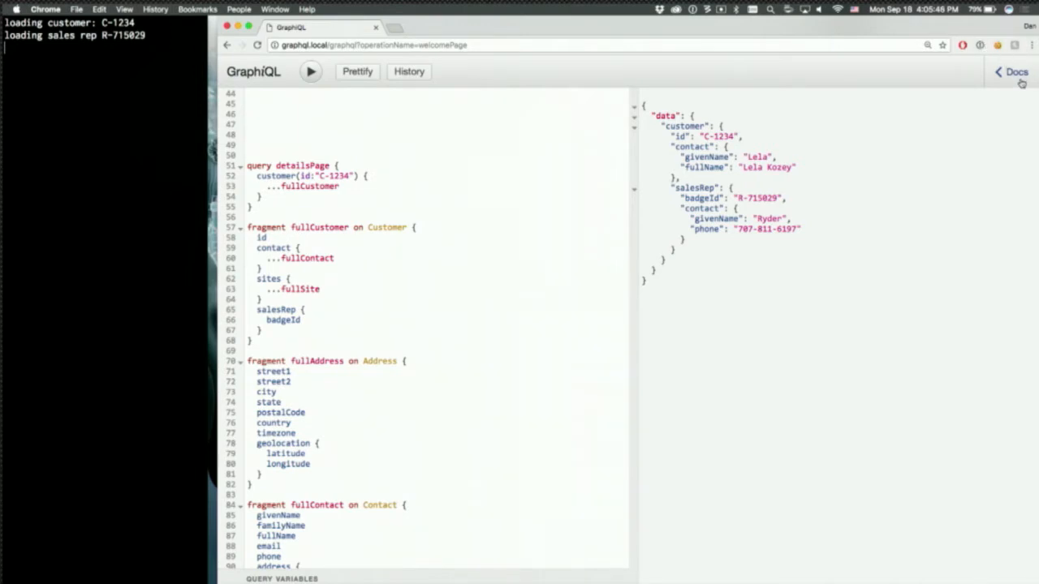
left_click(1006, 76)
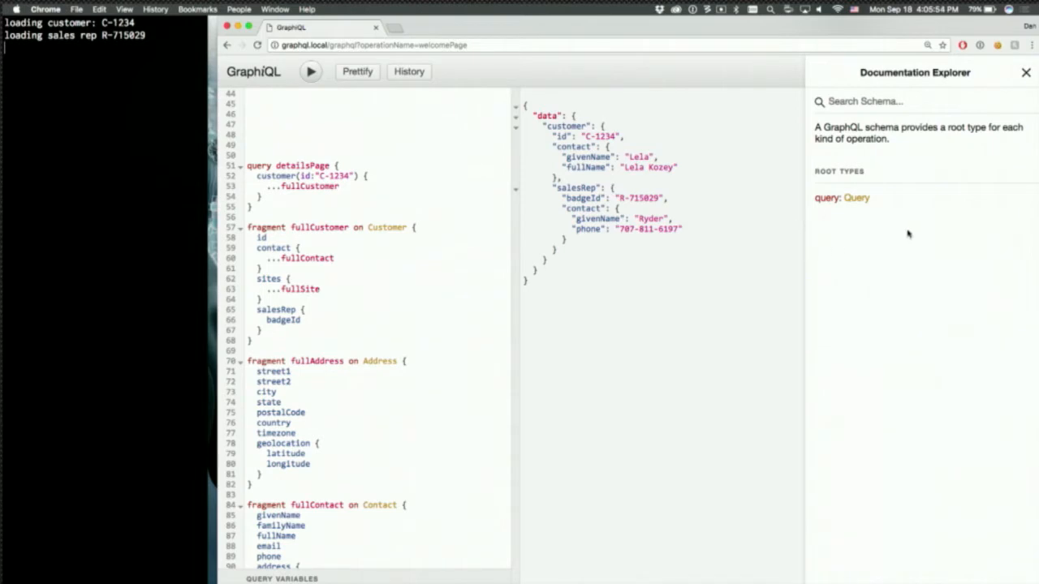
Step: Browse the docs from Query to Customer, Employee via salesRep, Person, and Employee as its implementation
left_click(856, 198)
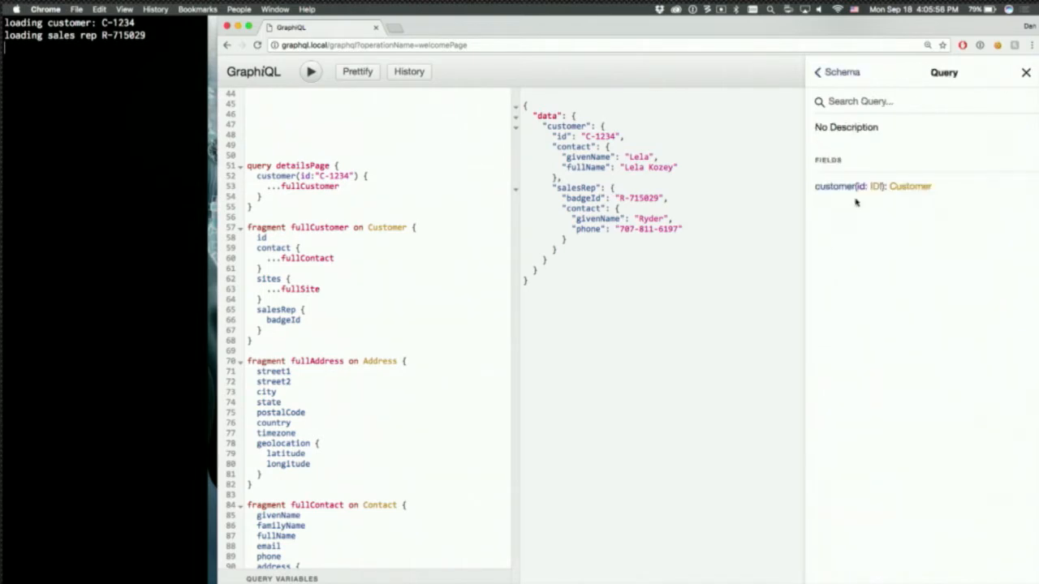
mouse_move(856, 201)
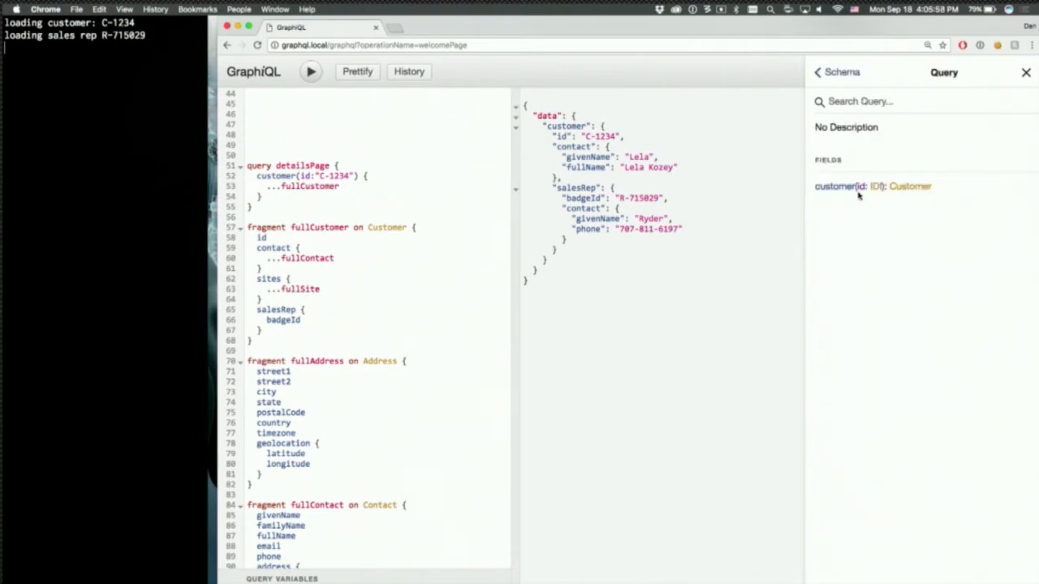
left_click(912, 185)
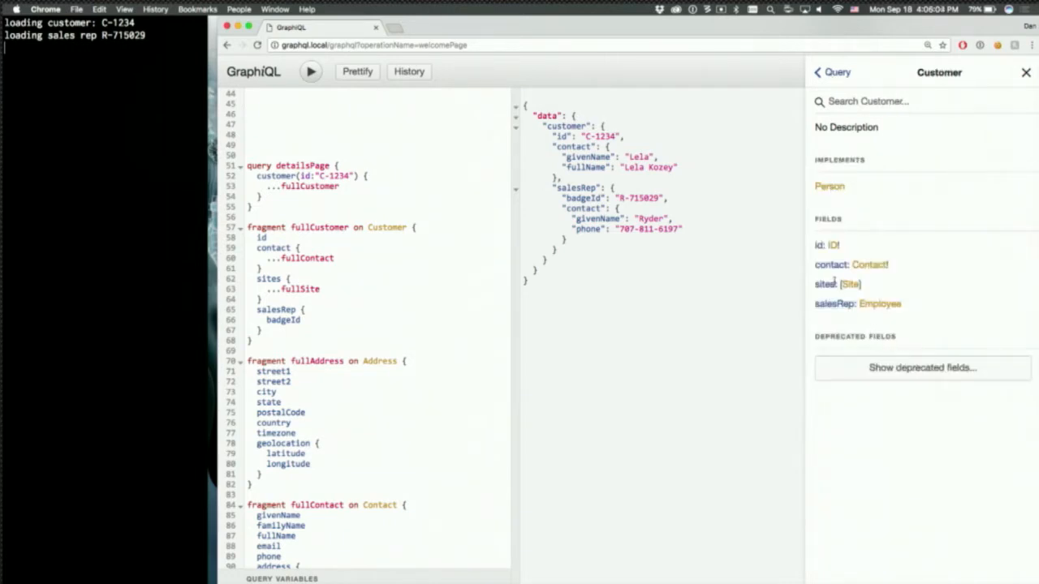
left_click(879, 305)
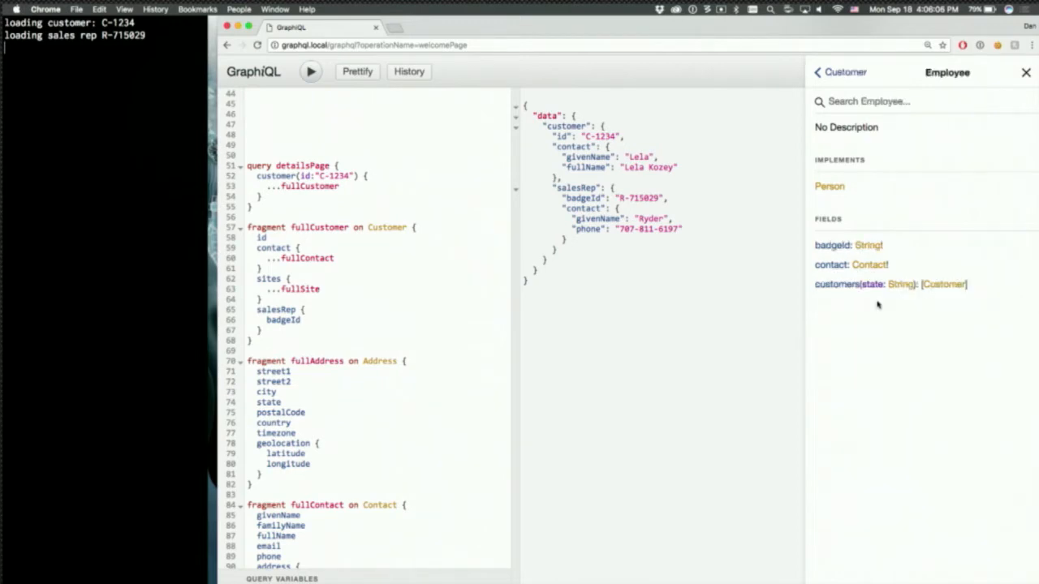
mouse_move(834, 266)
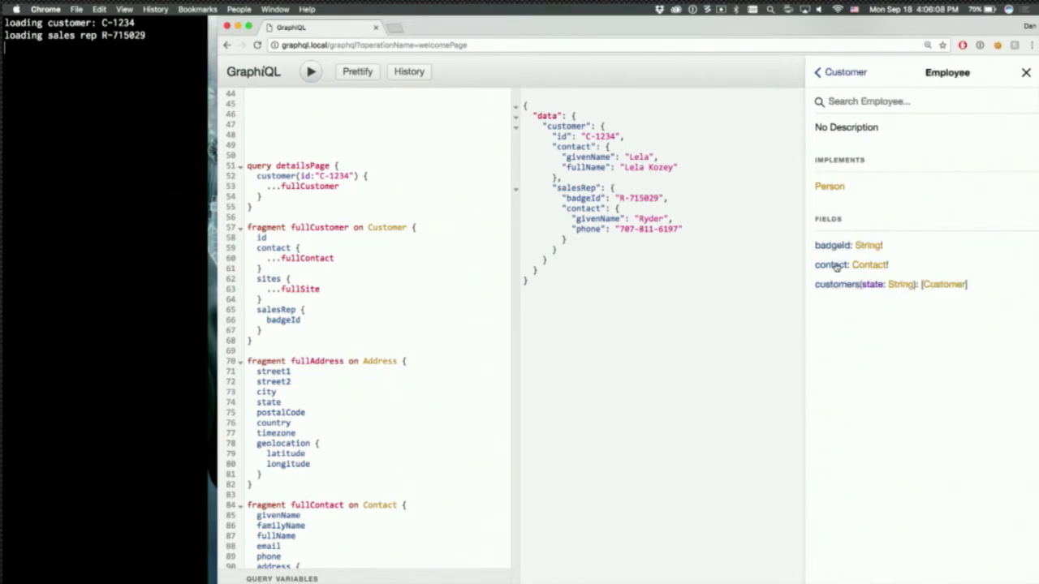
left_click(829, 185)
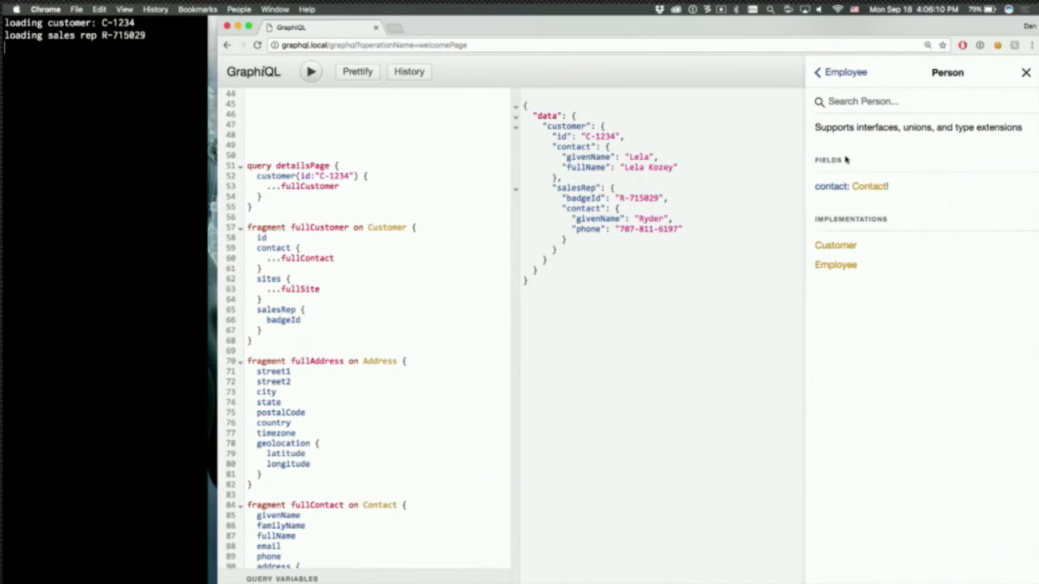
mouse_move(834, 267)
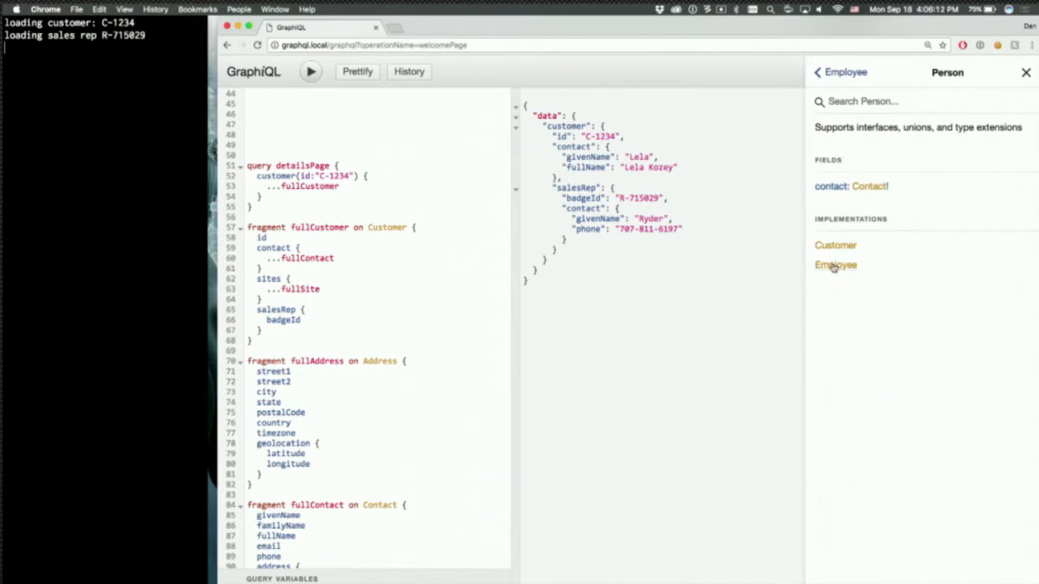
left_click(834, 265)
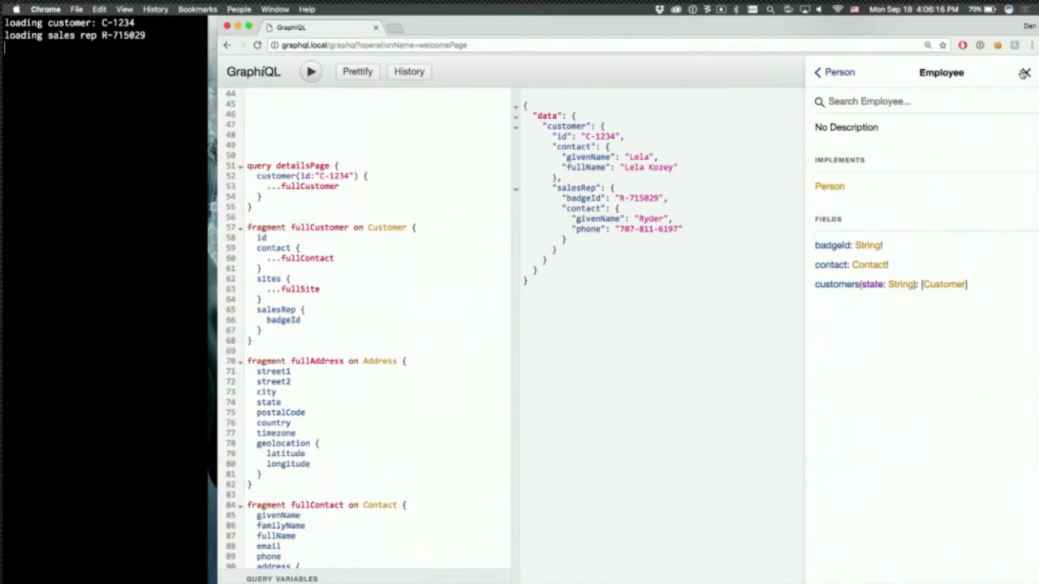
Step: Close the Docs panel and run the detailsPage query for customer C-1234's full contact, address and sites
left_click(1021, 71)
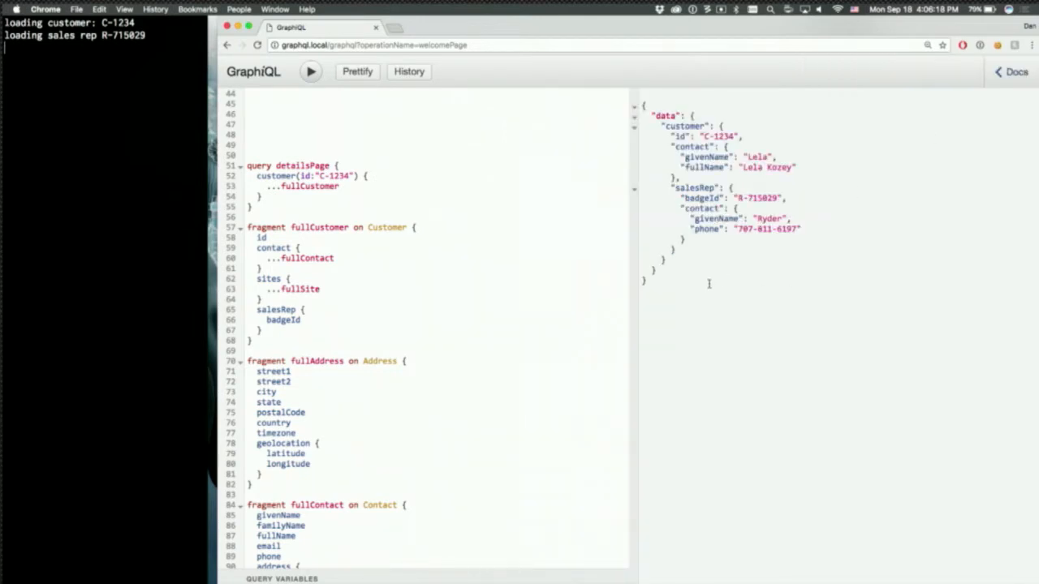
mouse_move(451, 331)
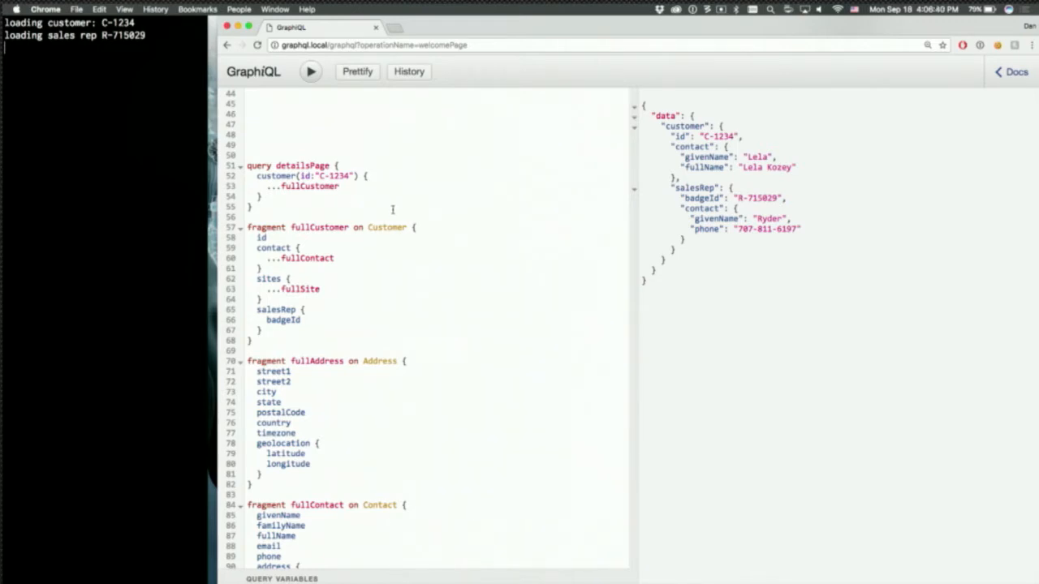
left_click(310, 71)
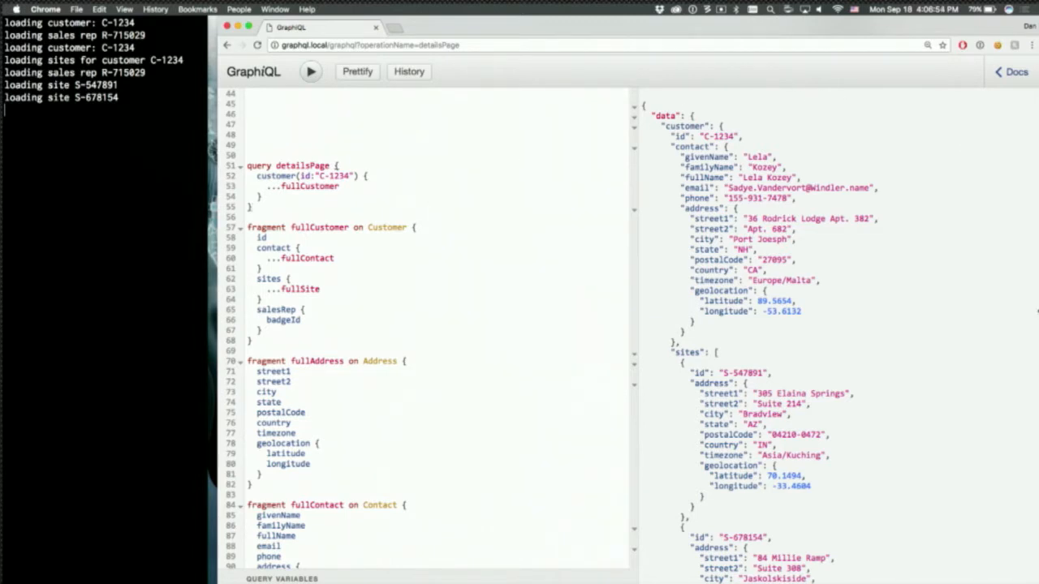
scroll("down", 3)
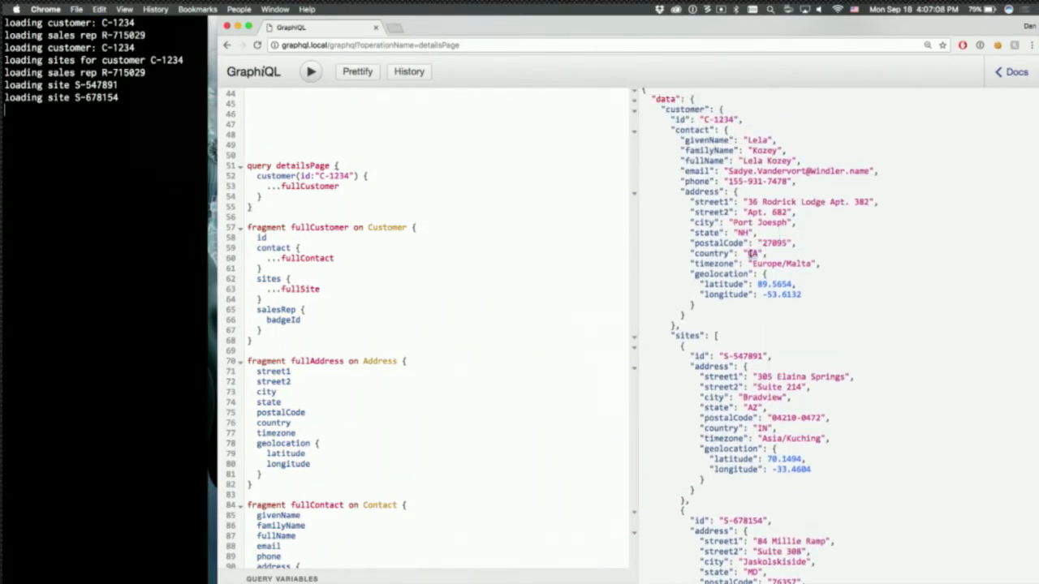
scroll("down", 3)
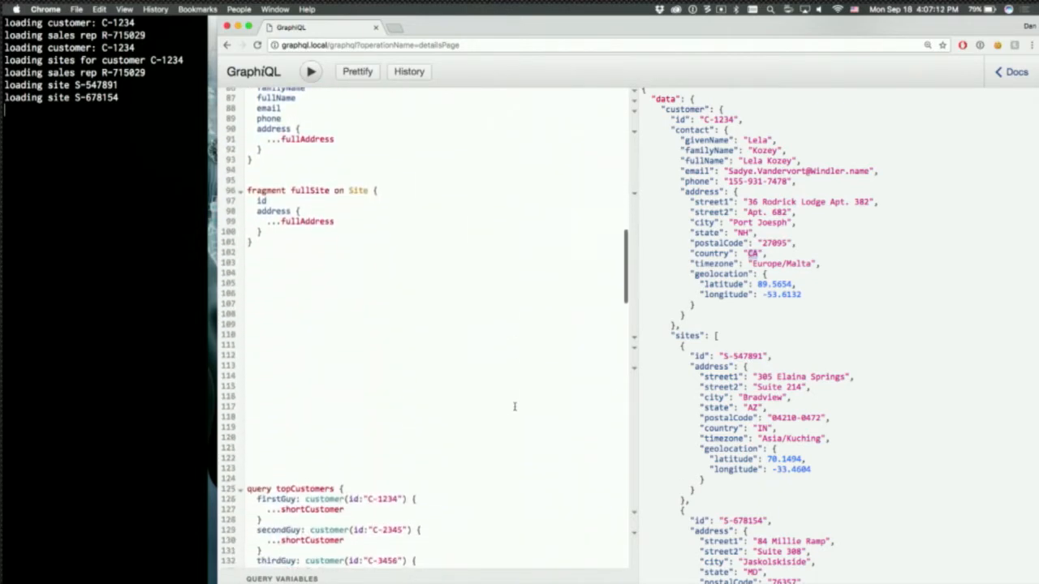
Step: Run the topCustomers query, returning four aliased customers with contacts, sites and sales reps
scroll("down", 3)
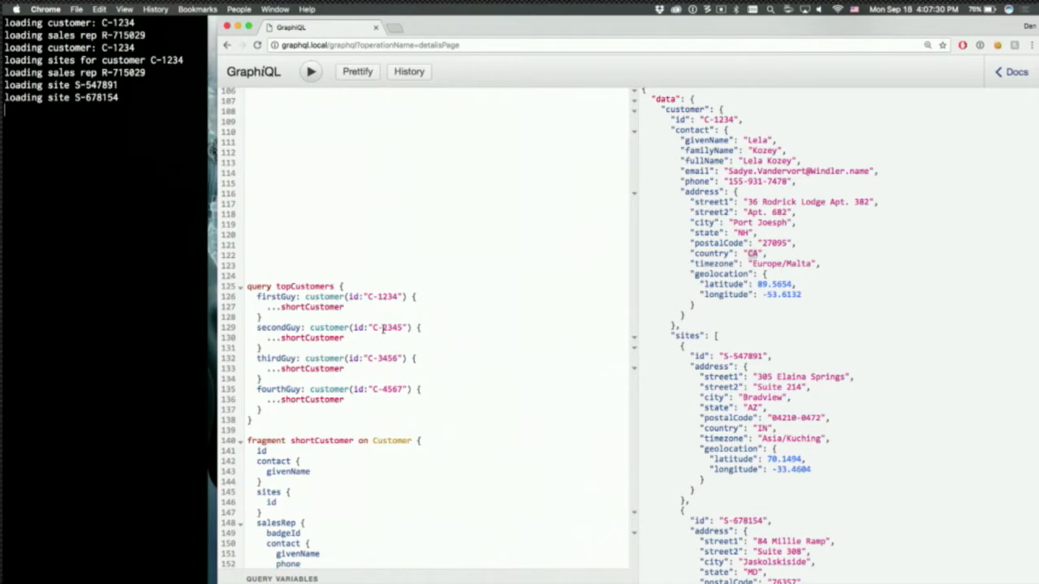
left_click(310, 72)
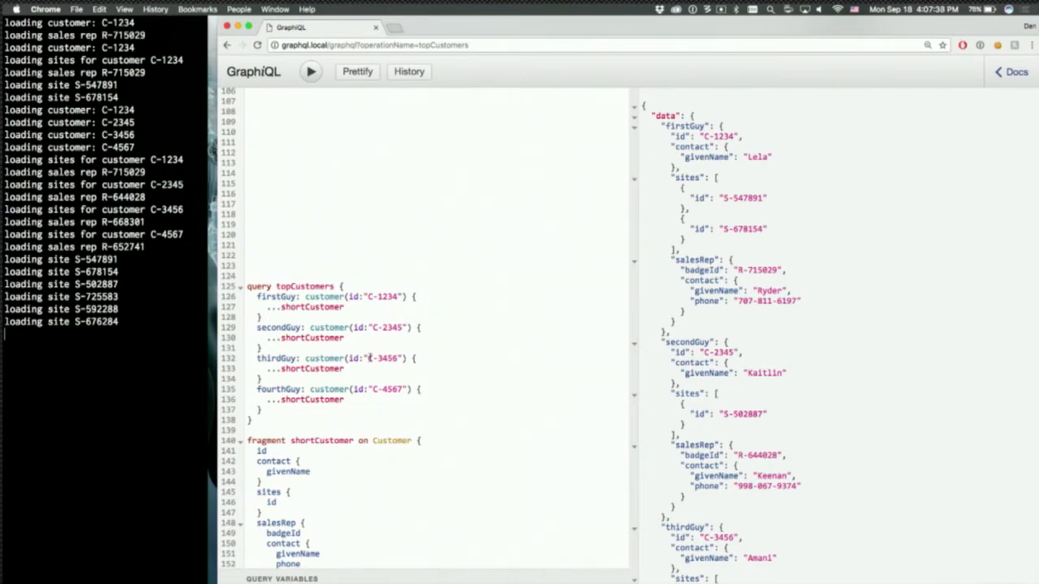
mouse_move(542, 292)
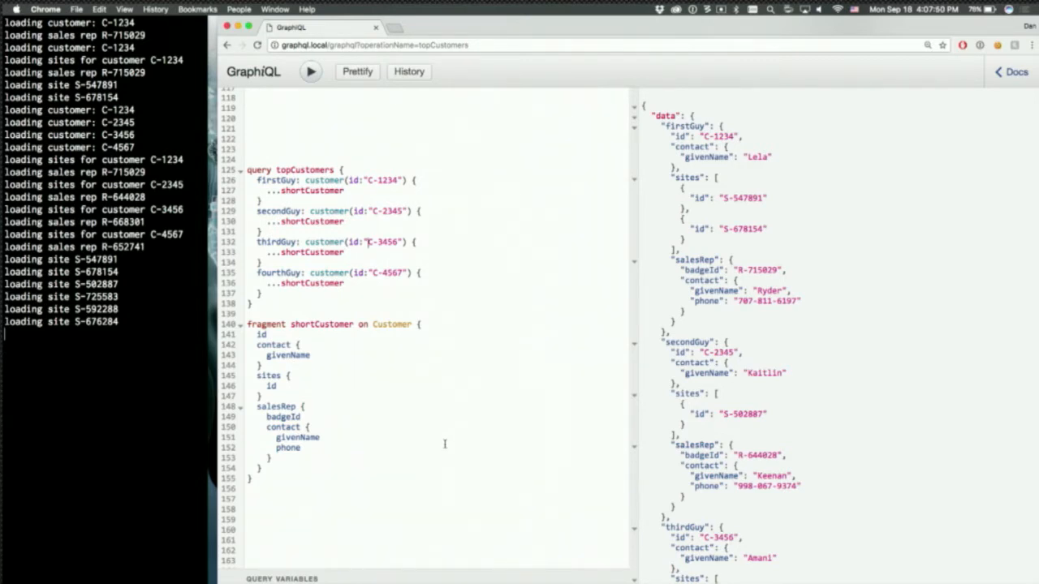
Step: Scroll the editor down to the circular query for customer C-1234
scroll("down", 3)
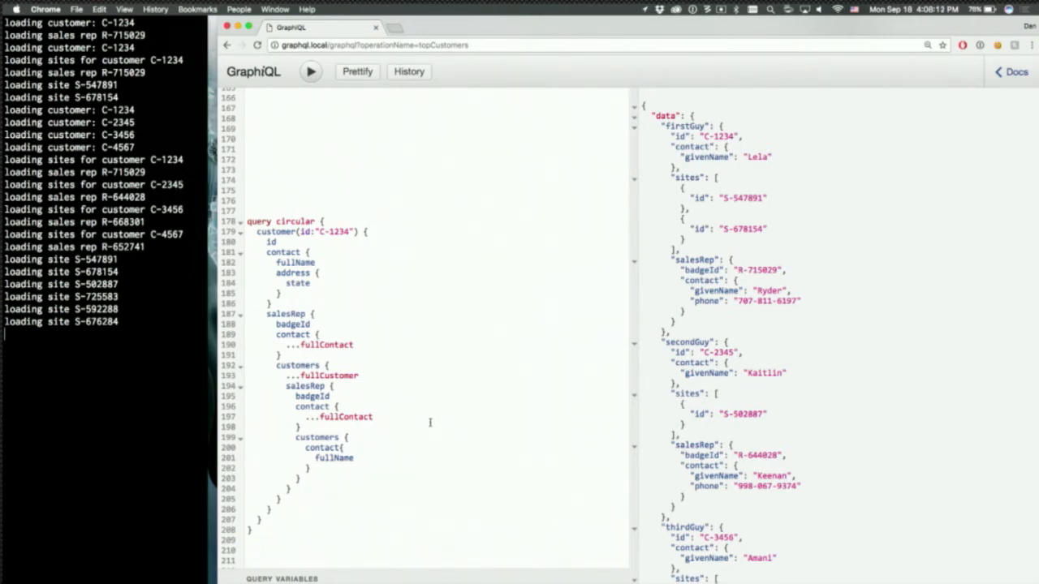
mouse_move(252, 415)
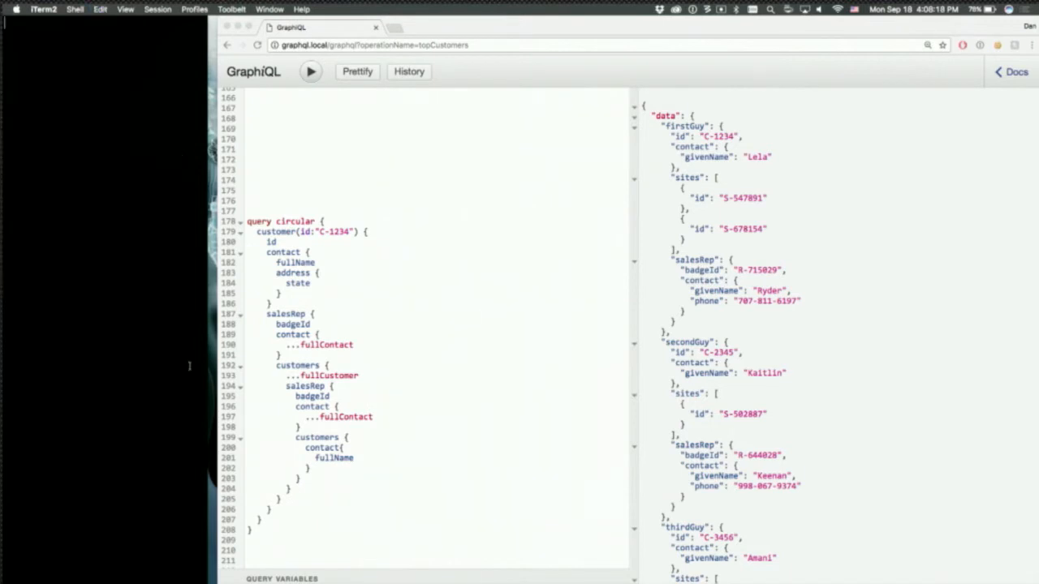
mouse_move(250, 290)
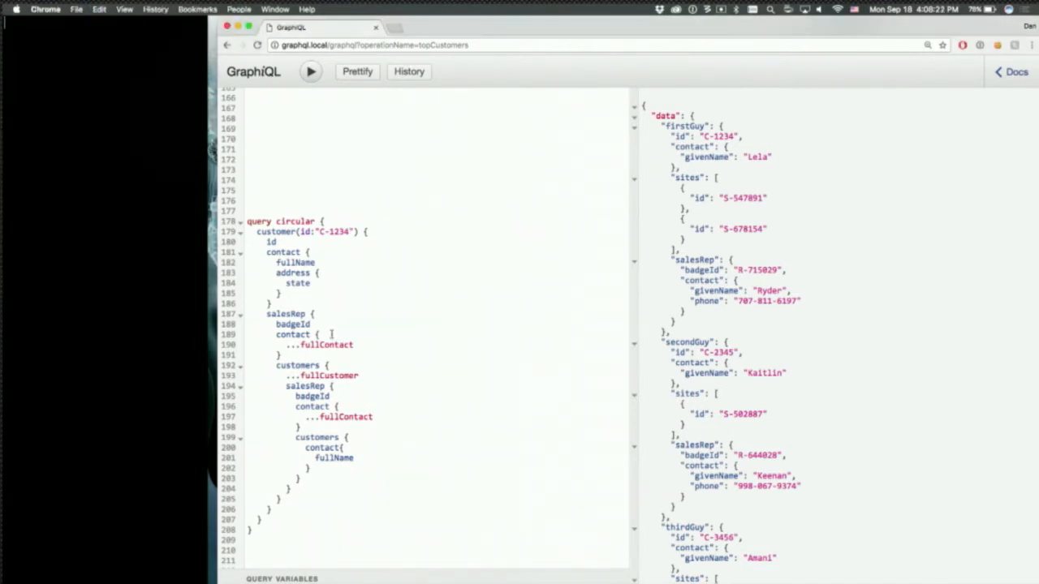
Step: Run the circular query, scroll its nested customer contacts, and reach the circularQueries query
left_click(310, 72)
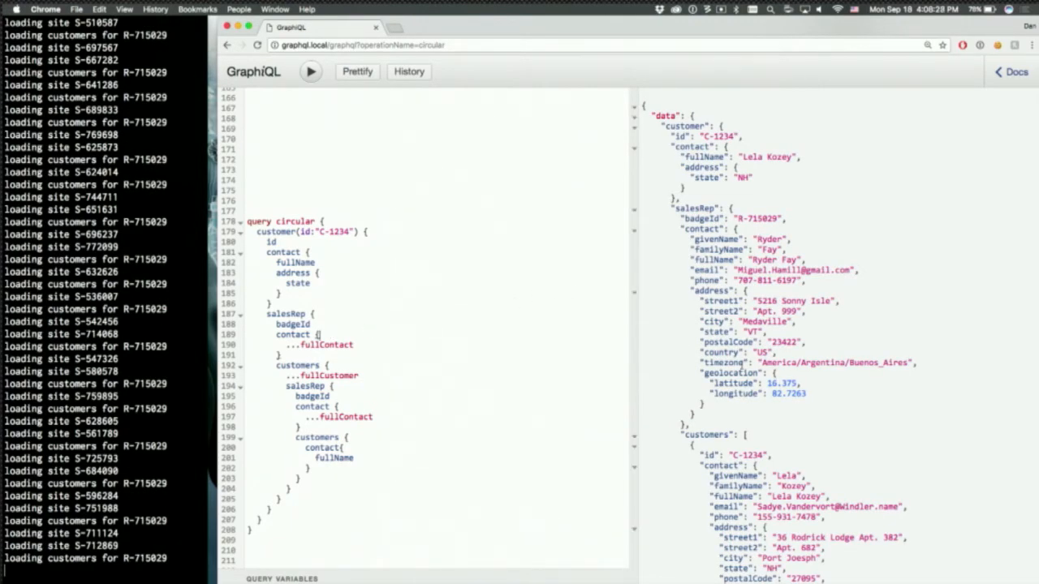
scroll("down", 3)
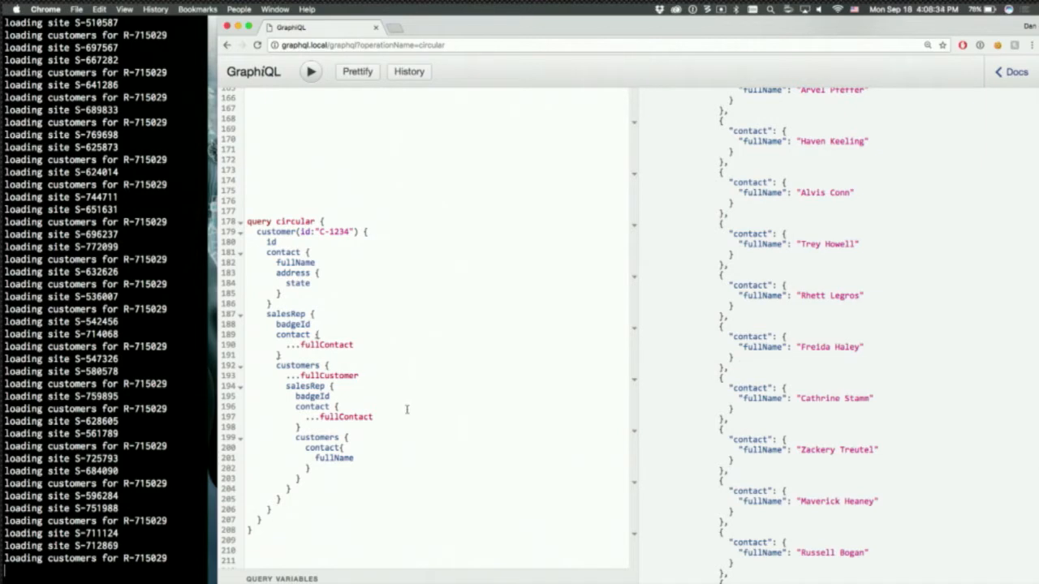
scroll("down", 3)
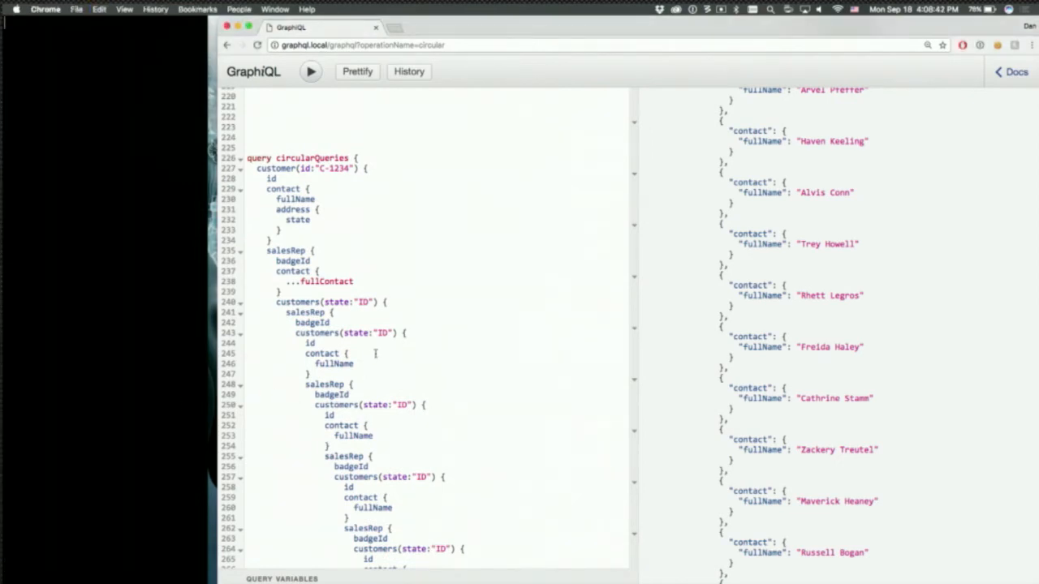
Step: Run circularQueries for state ID, then rerun with state CA and scroll the California customer results
left_click(311, 72)
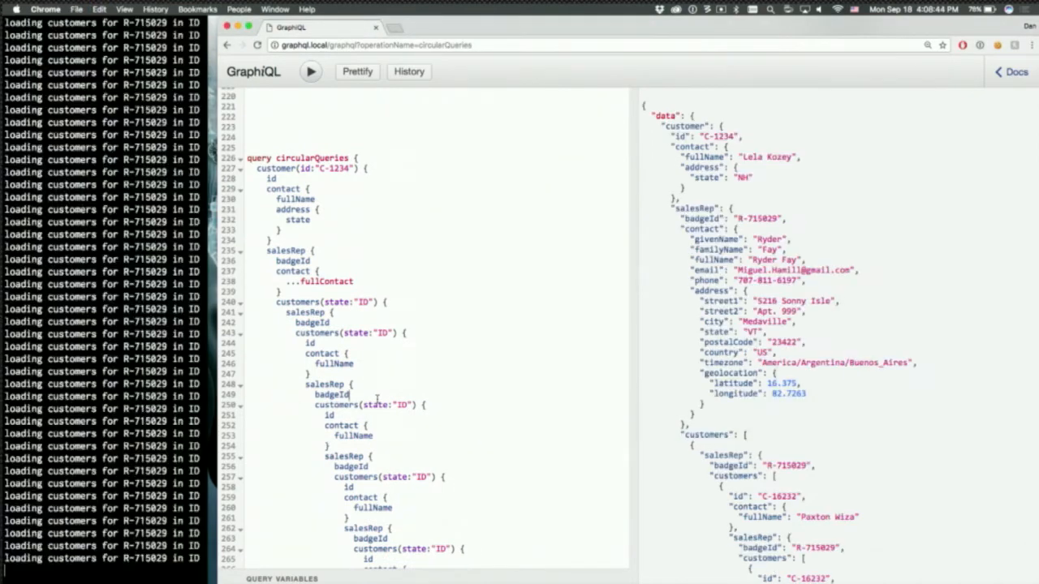
mouse_move(539, 347)
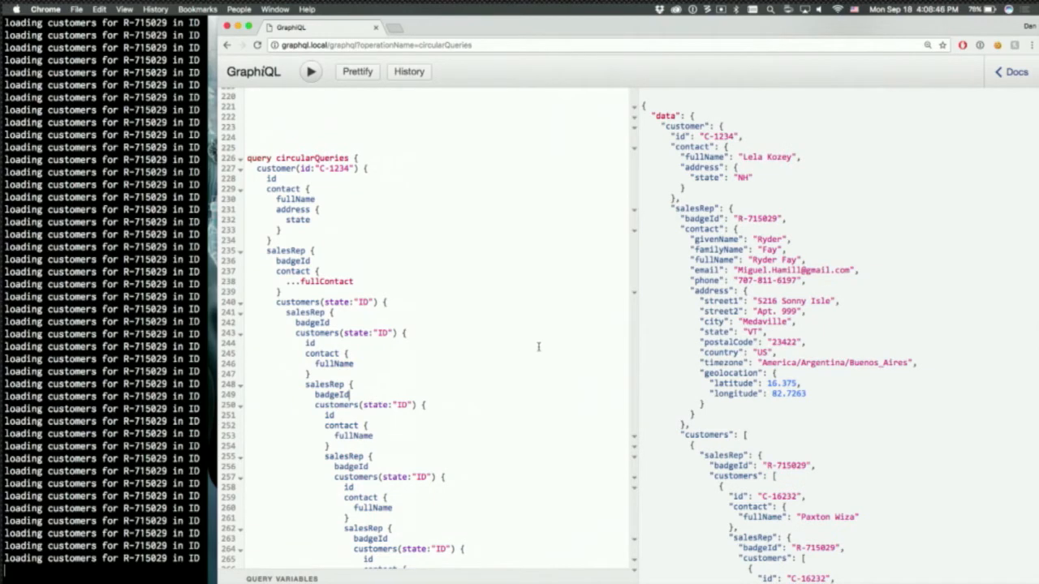
scroll("down", 3)
type("CA")
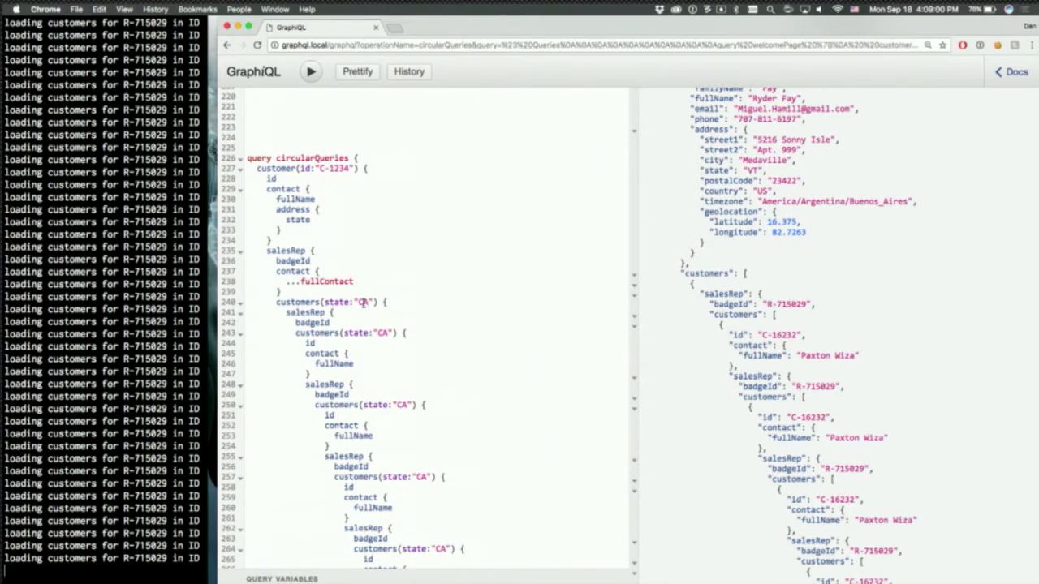
left_click(309, 71)
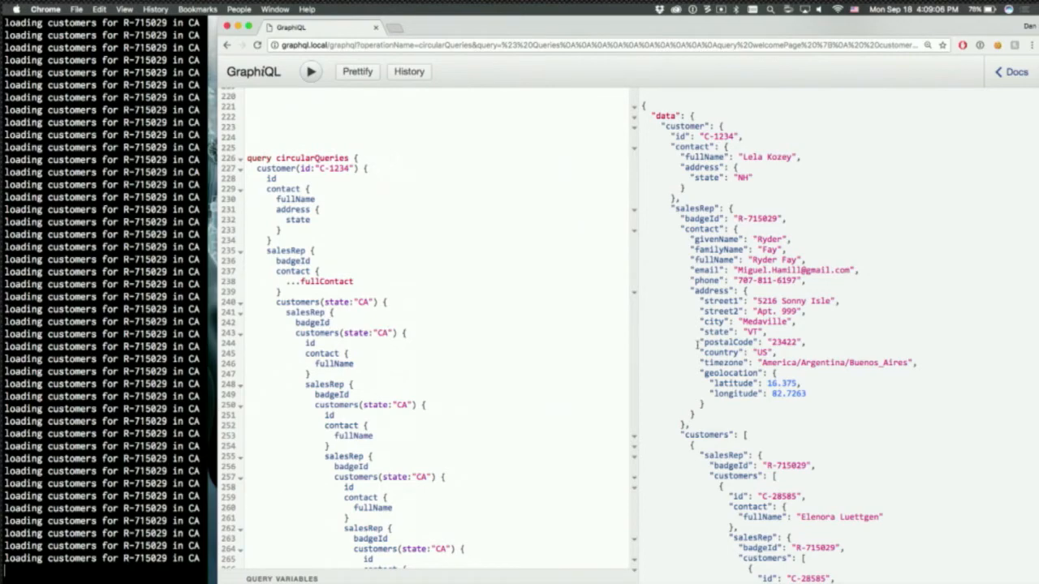
scroll("down", 3)
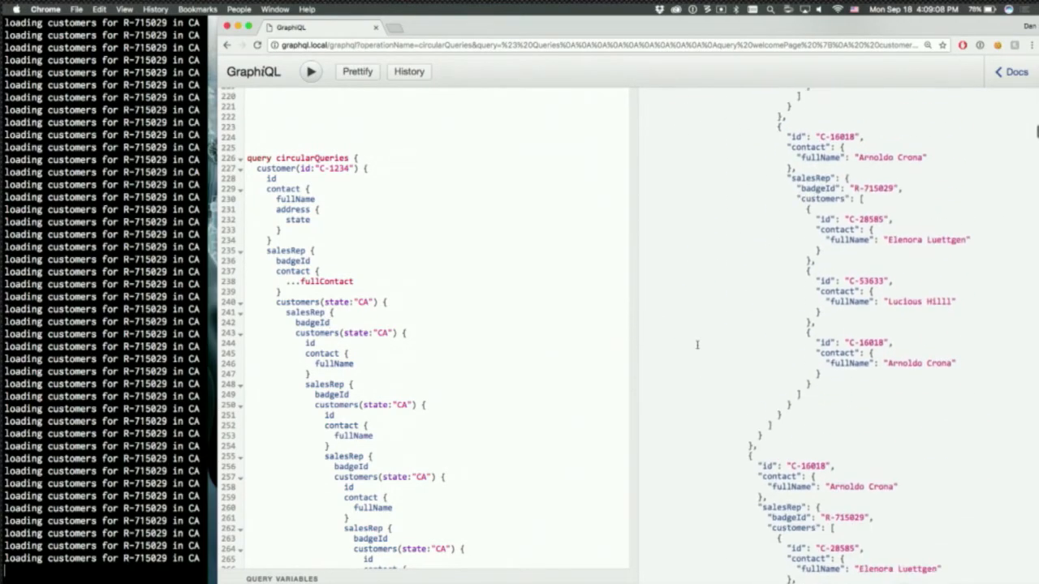
scroll("down", 3)
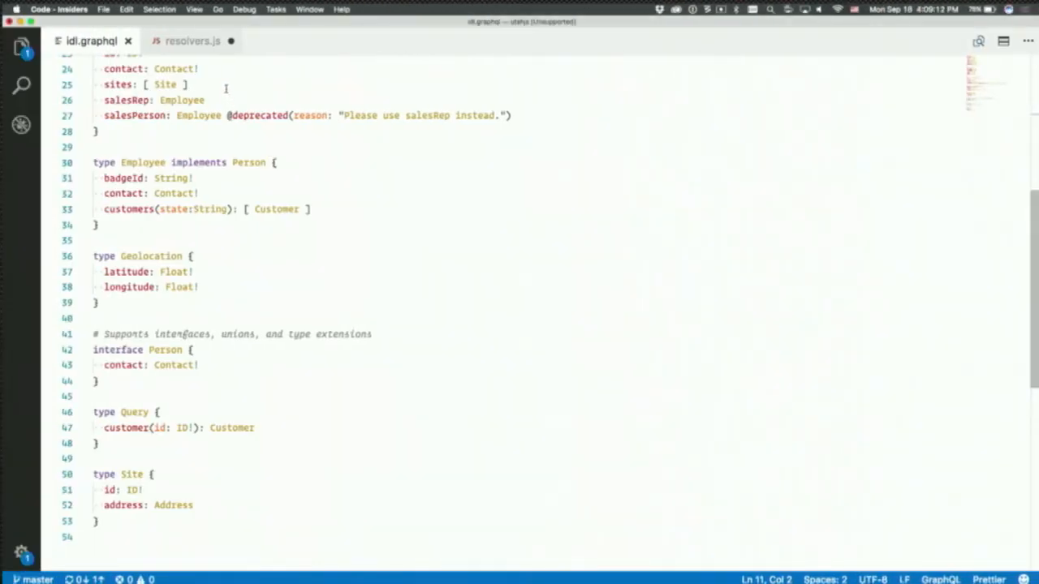
Step: Switch from idl.graphql to the resolvers.js file in VS Code
left_click(191, 40)
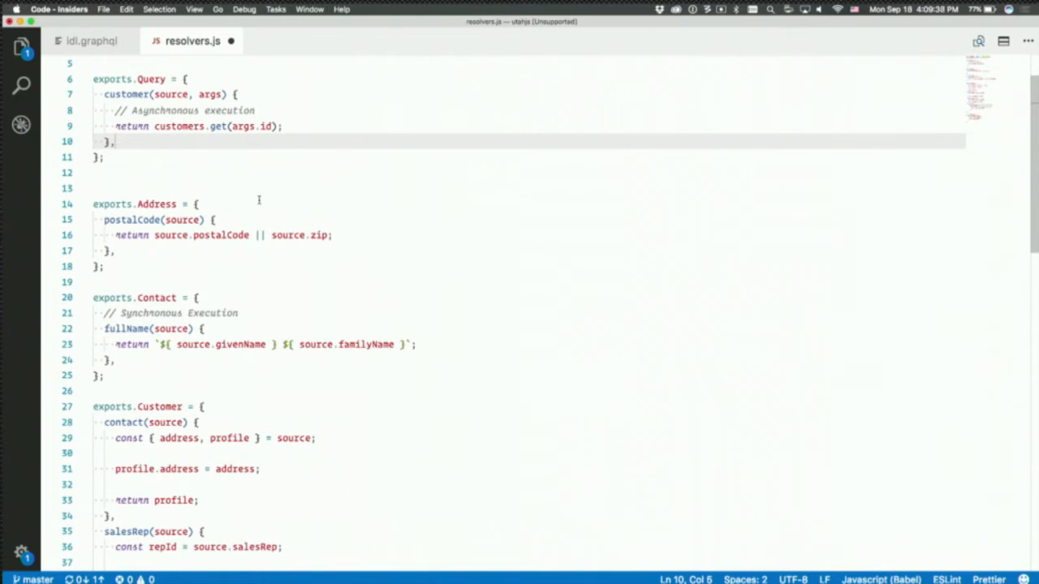
mouse_move(334, 246)
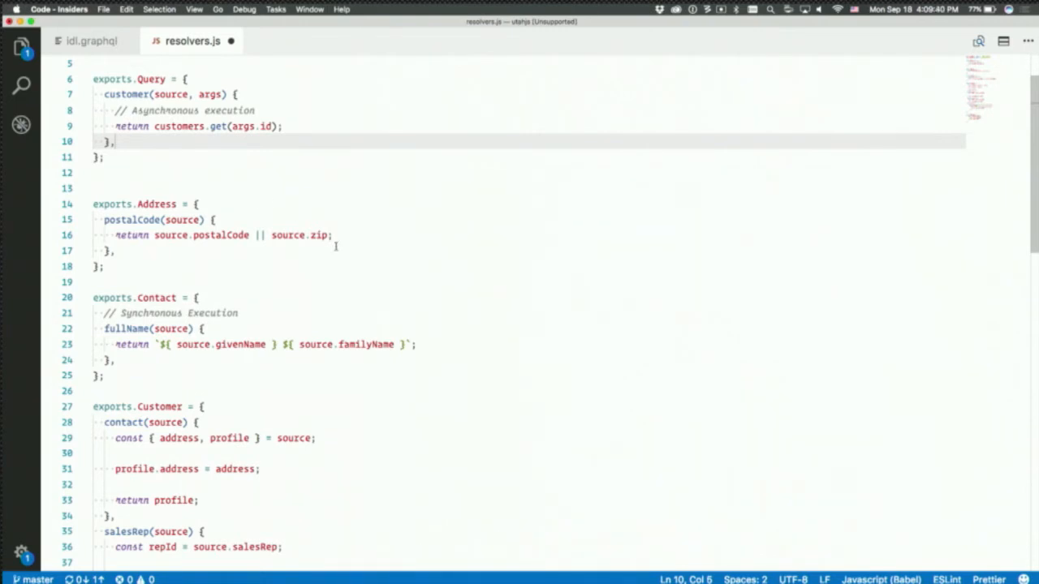
Step: Scroll resolvers.js down to the exports.Customer block with salesRep and sites resolvers
scroll("down", 3)
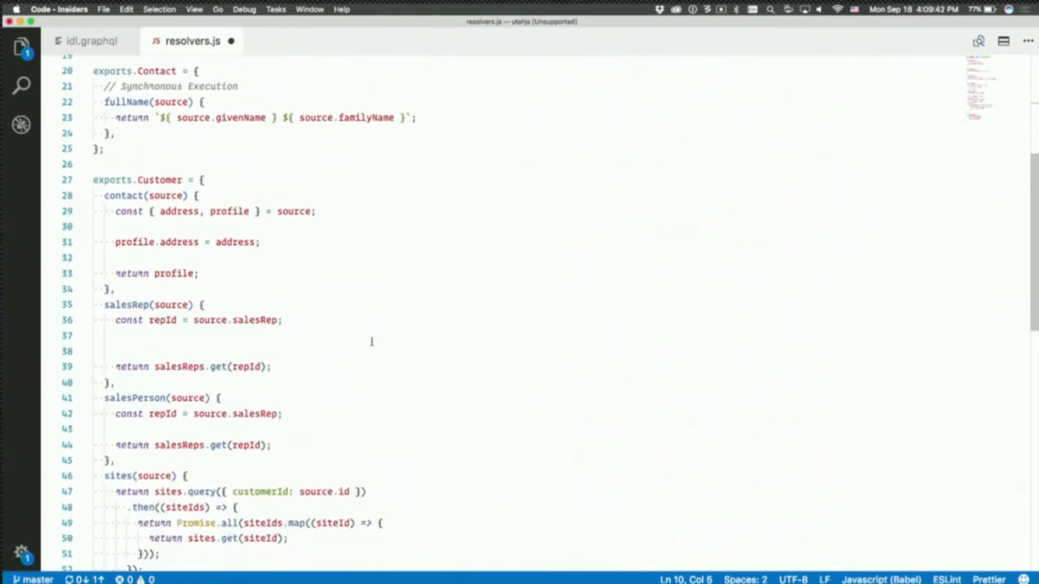
scroll("down", 3)
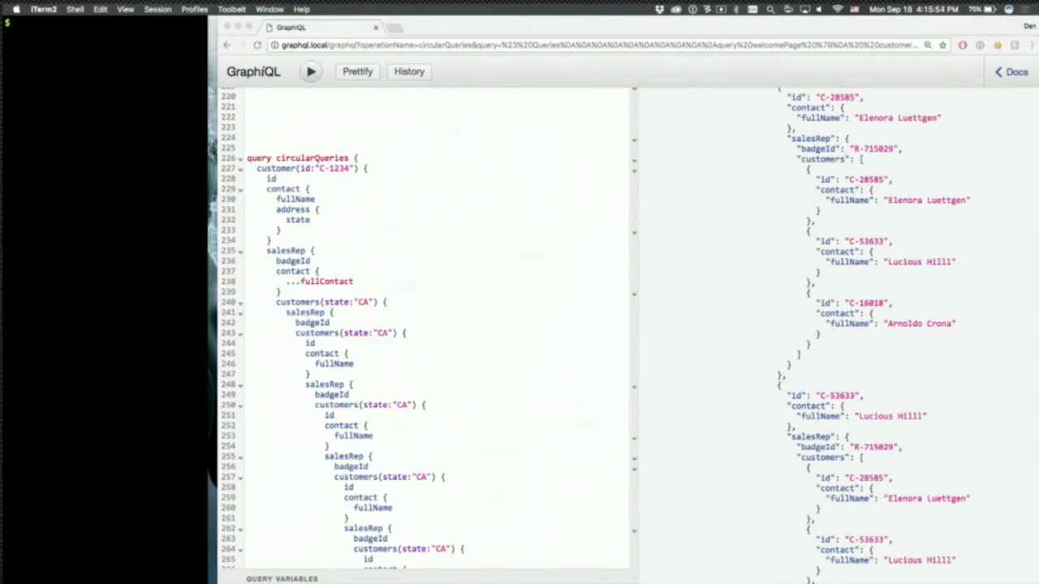
Step: Check out the dataloader branch and restart the services with npm start
type("git checkout dataloader")
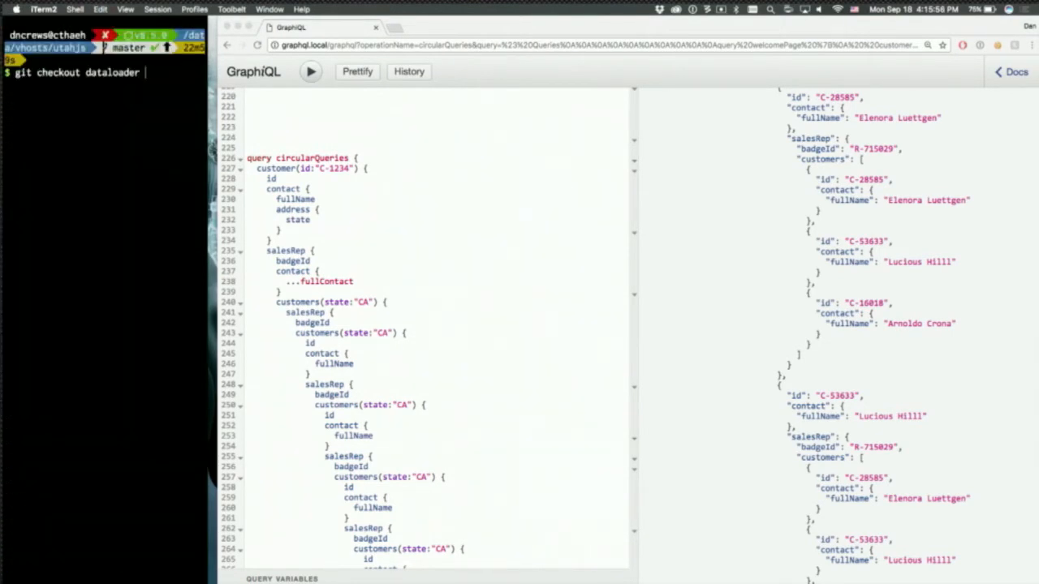
type("npm")
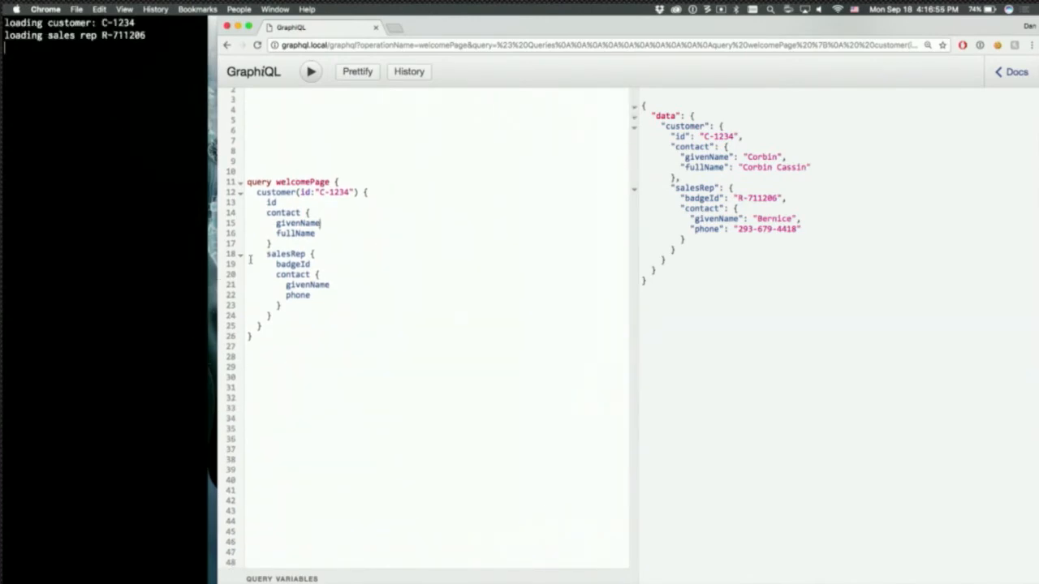
Step: Execute detailsPage for C-1234, returning contact, address and site S-543699 with two logged loads
scroll("down", 3)
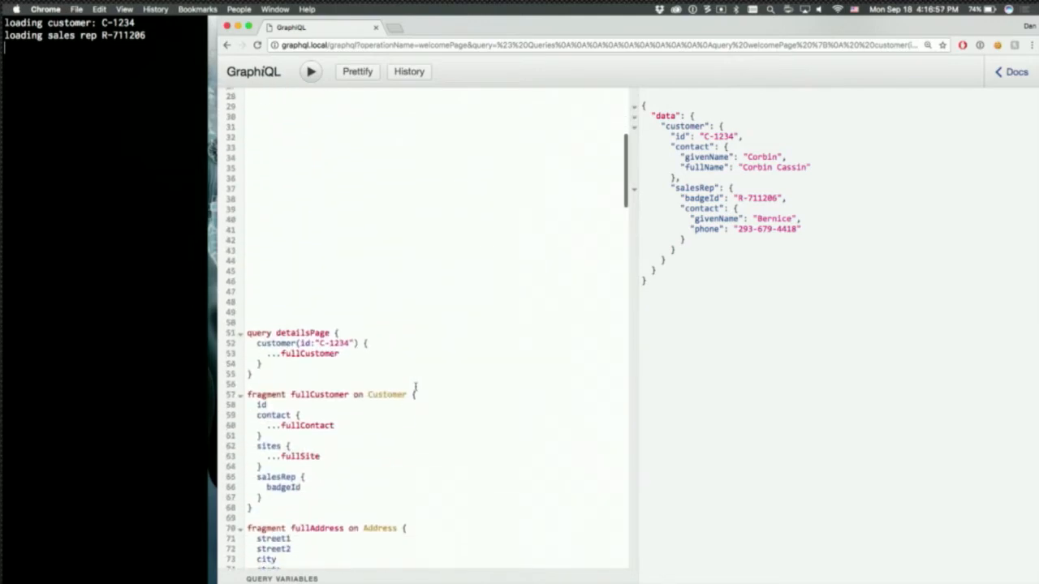
scroll("down", 3)
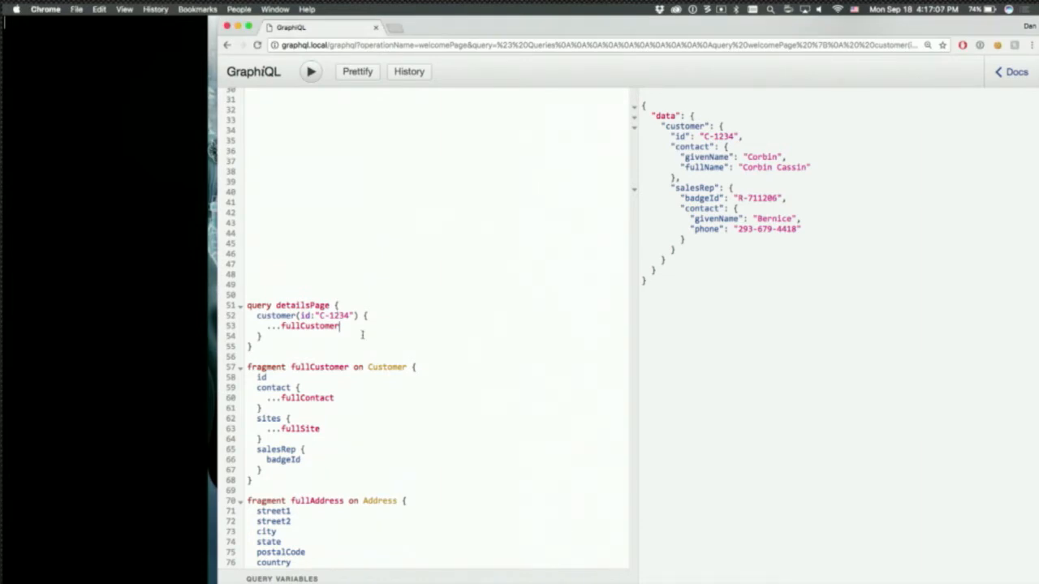
left_click(310, 72)
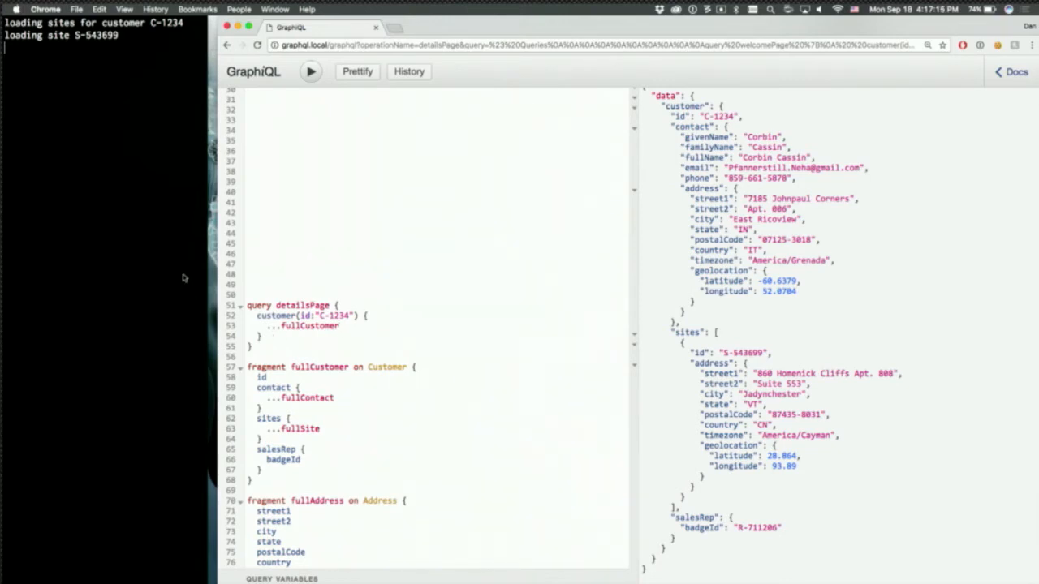
mouse_move(618, 193)
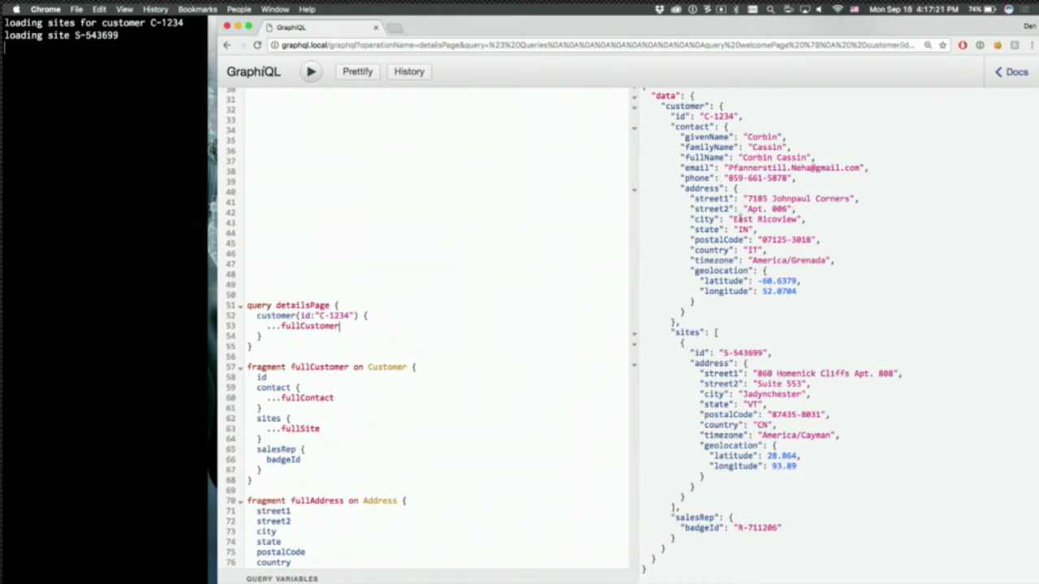
mouse_move(755, 231)
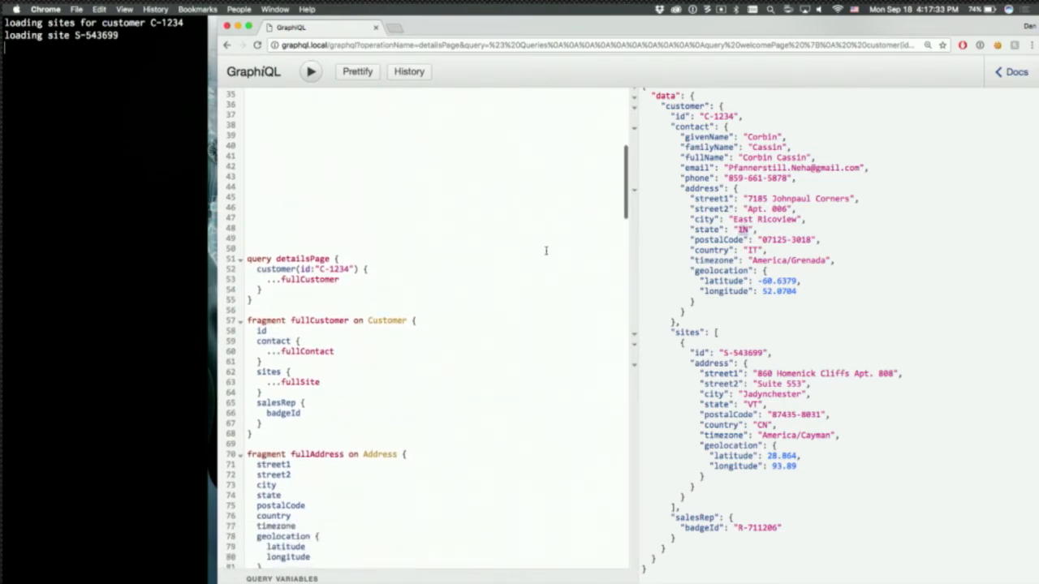
scroll("down", 3)
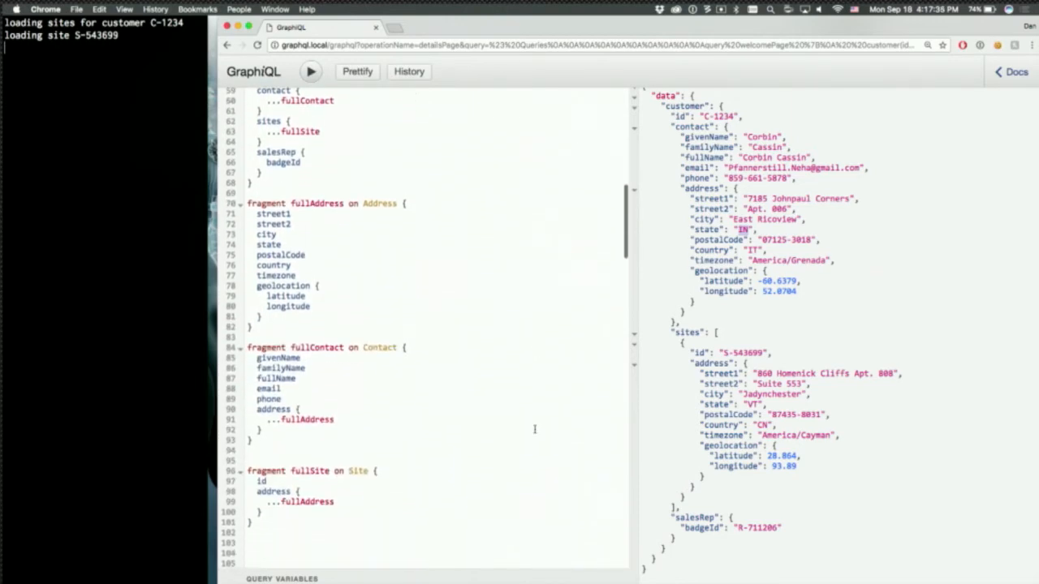
Step: Execute circularQueries with California filters, returning the sales rep's contact details and nested customers
scroll("down", 3)
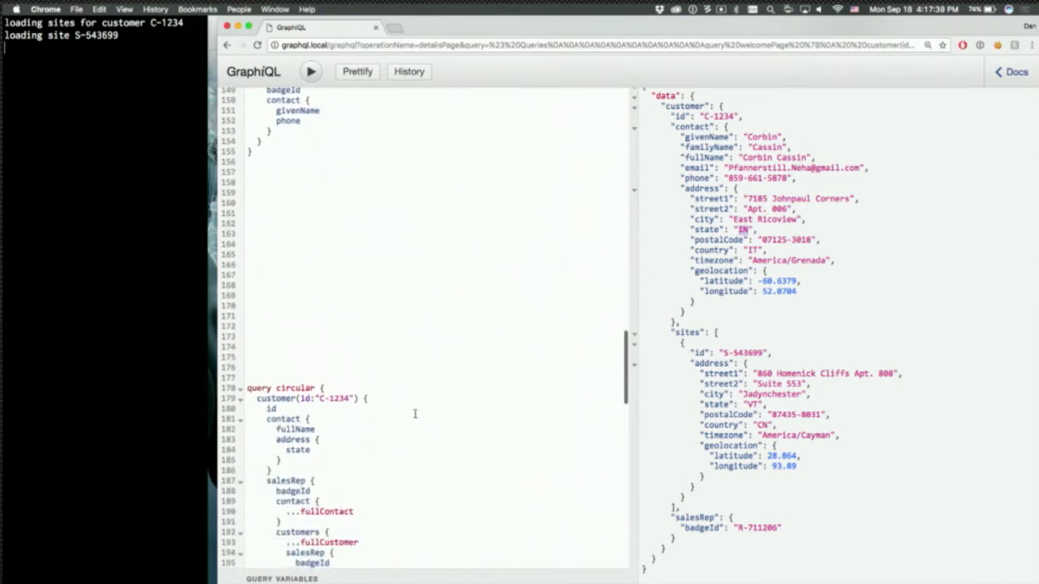
scroll("down", 3)
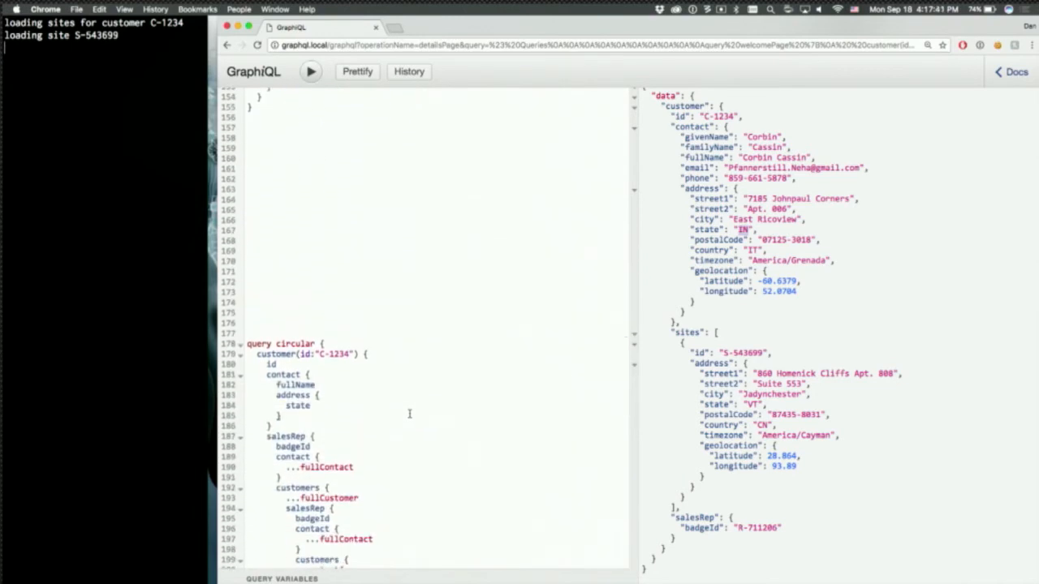
left_click(309, 71)
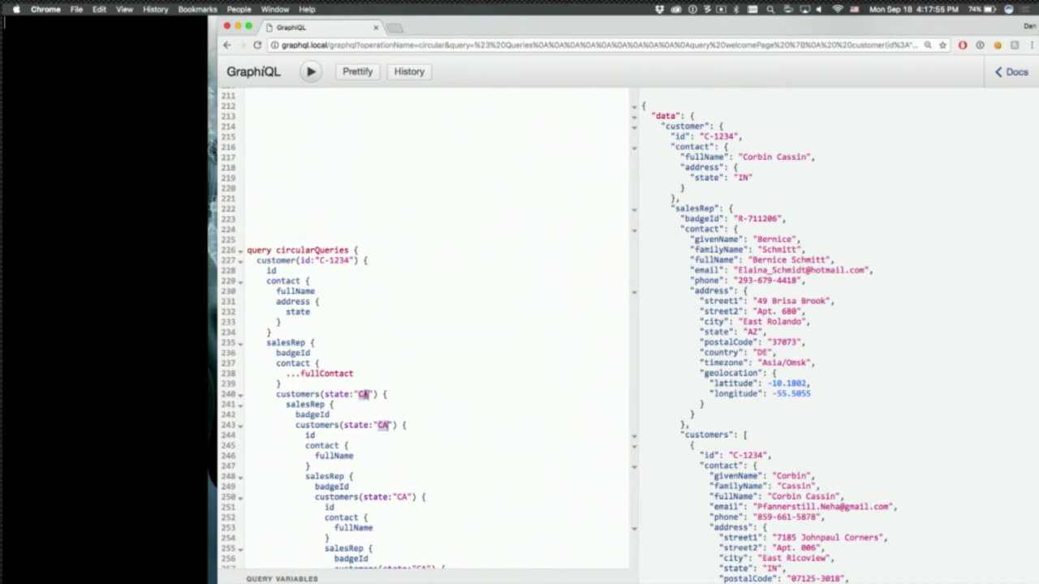
scroll("down", 3)
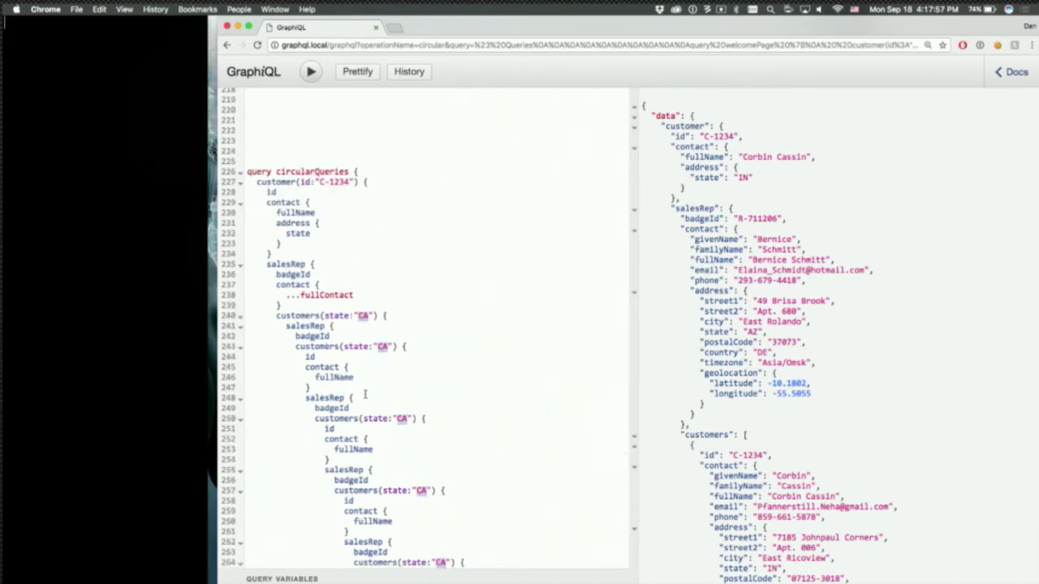